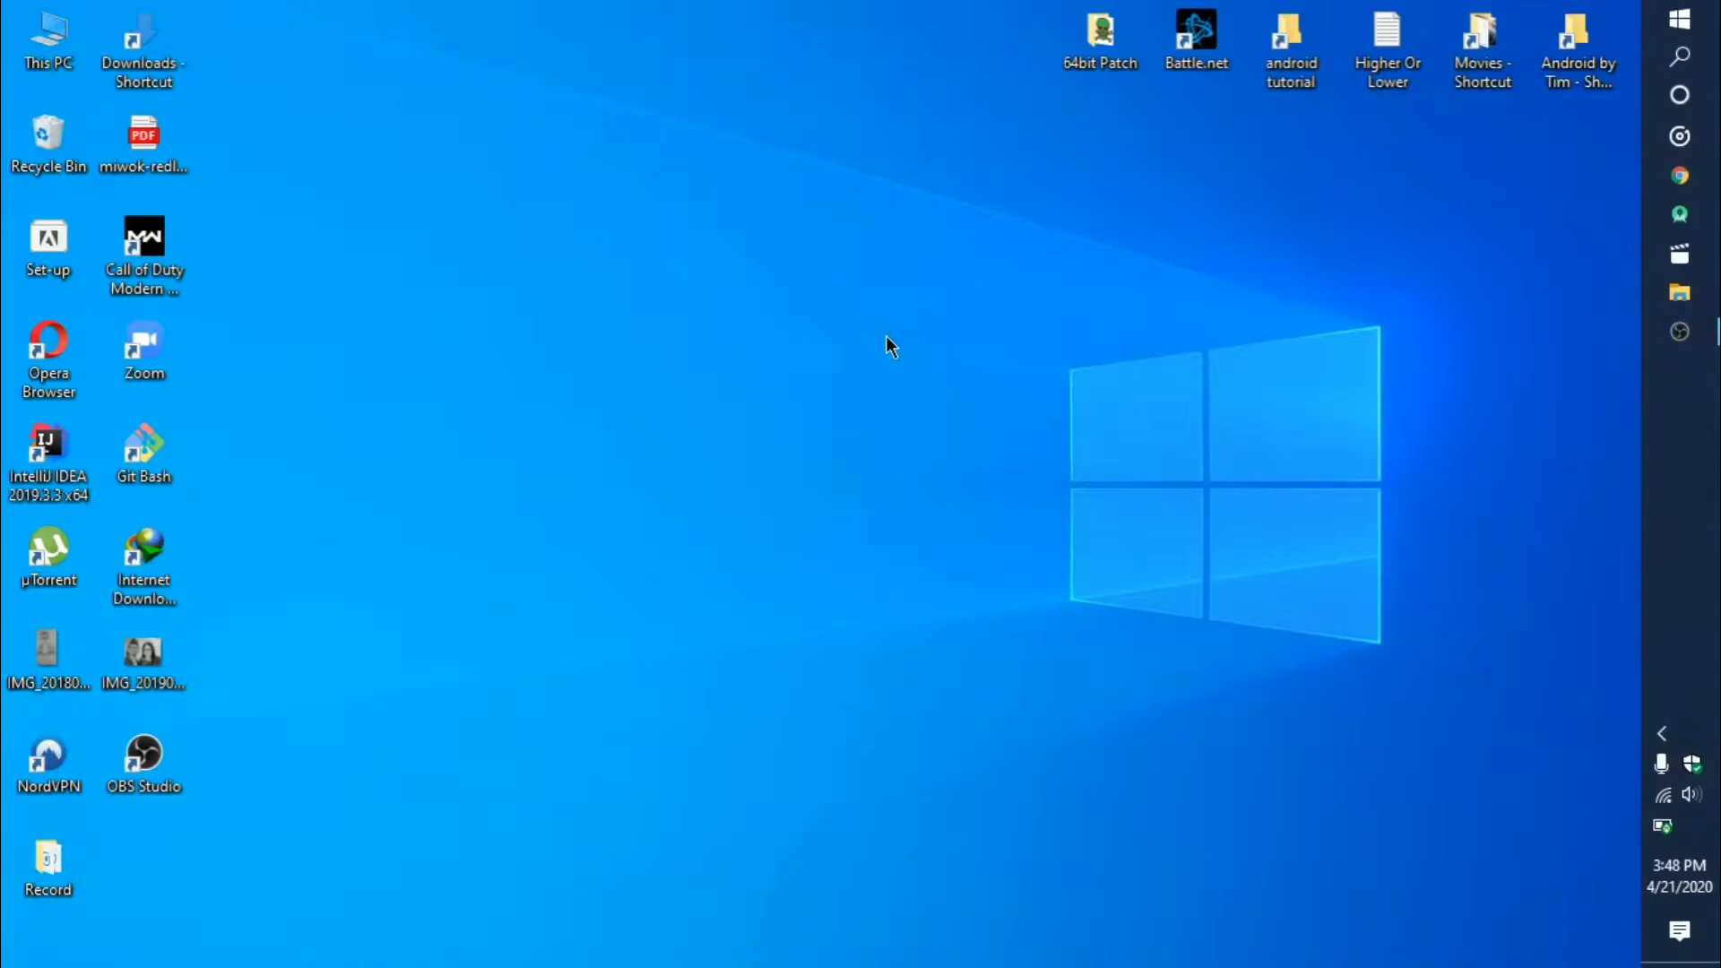
mouse_move(823, 373)
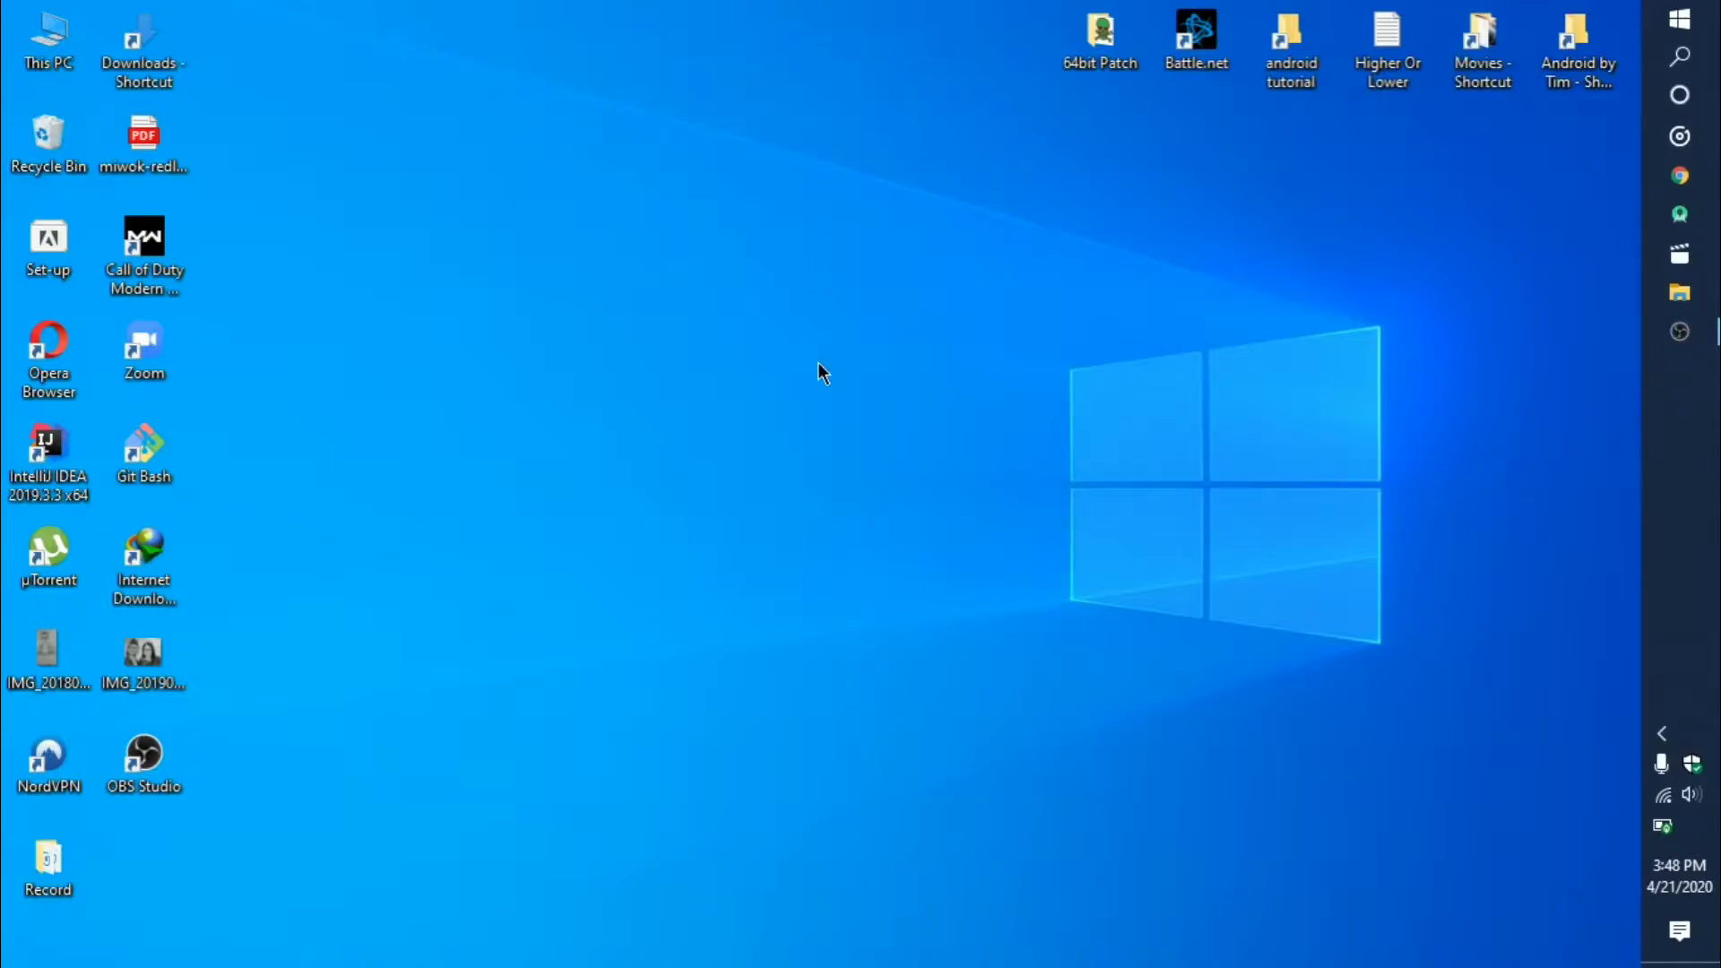
mouse_move(1470, 156)
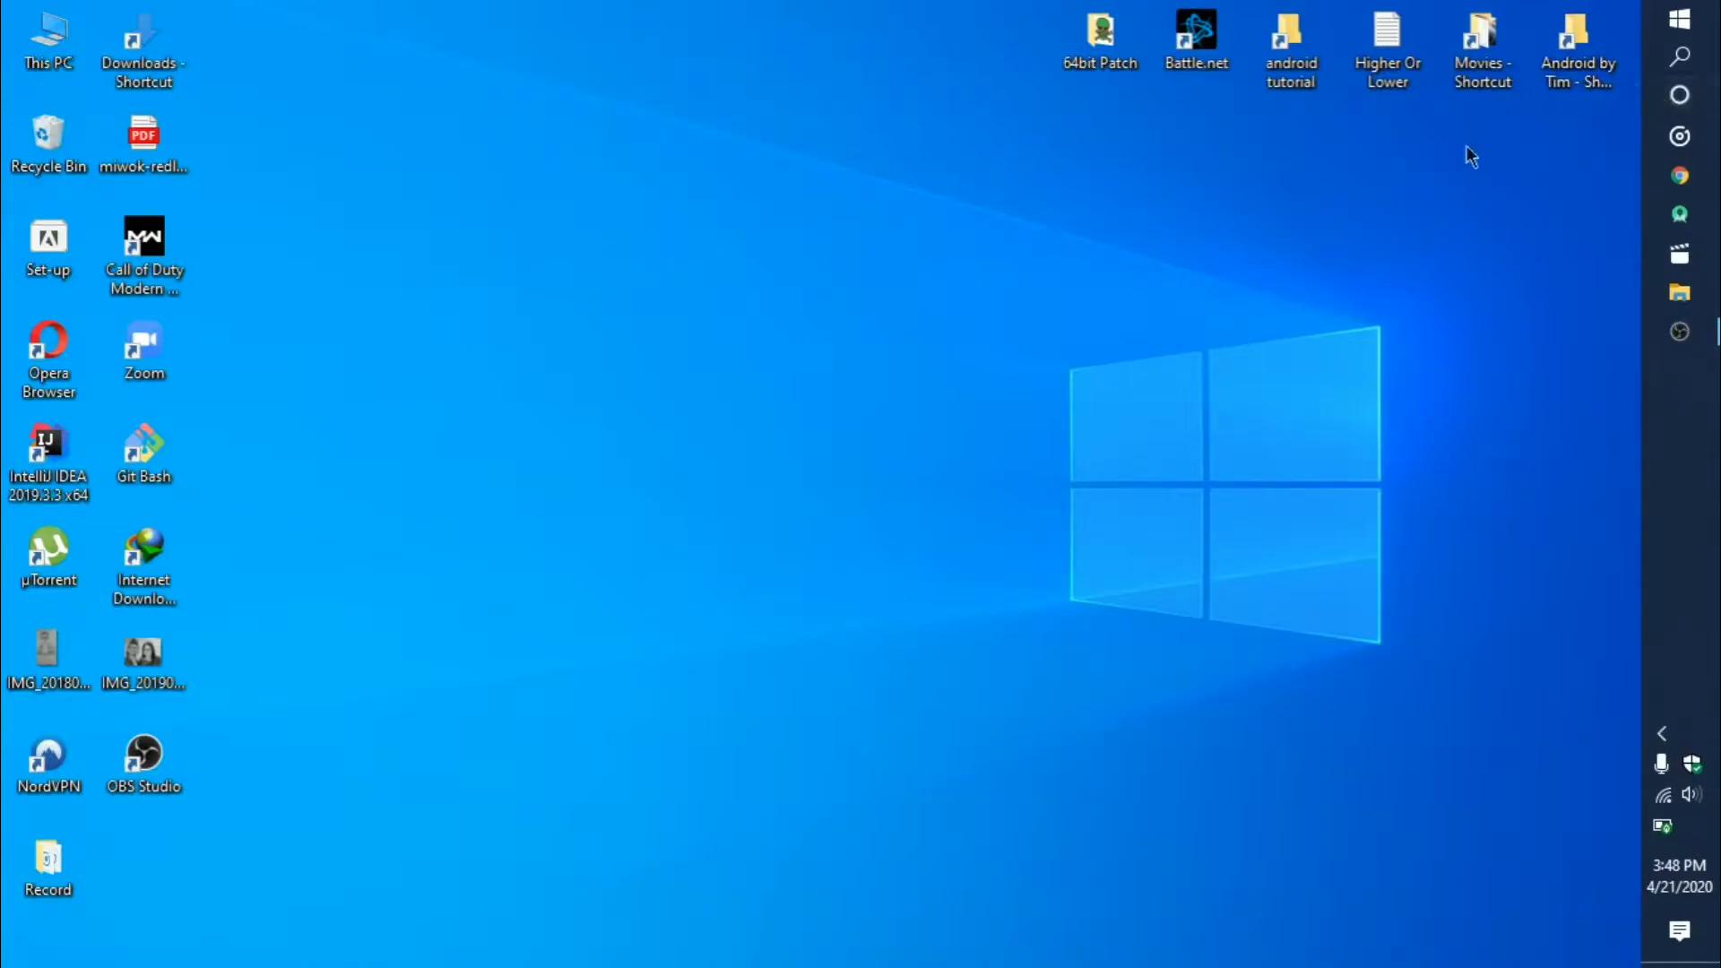
mouse_move(1678, 58)
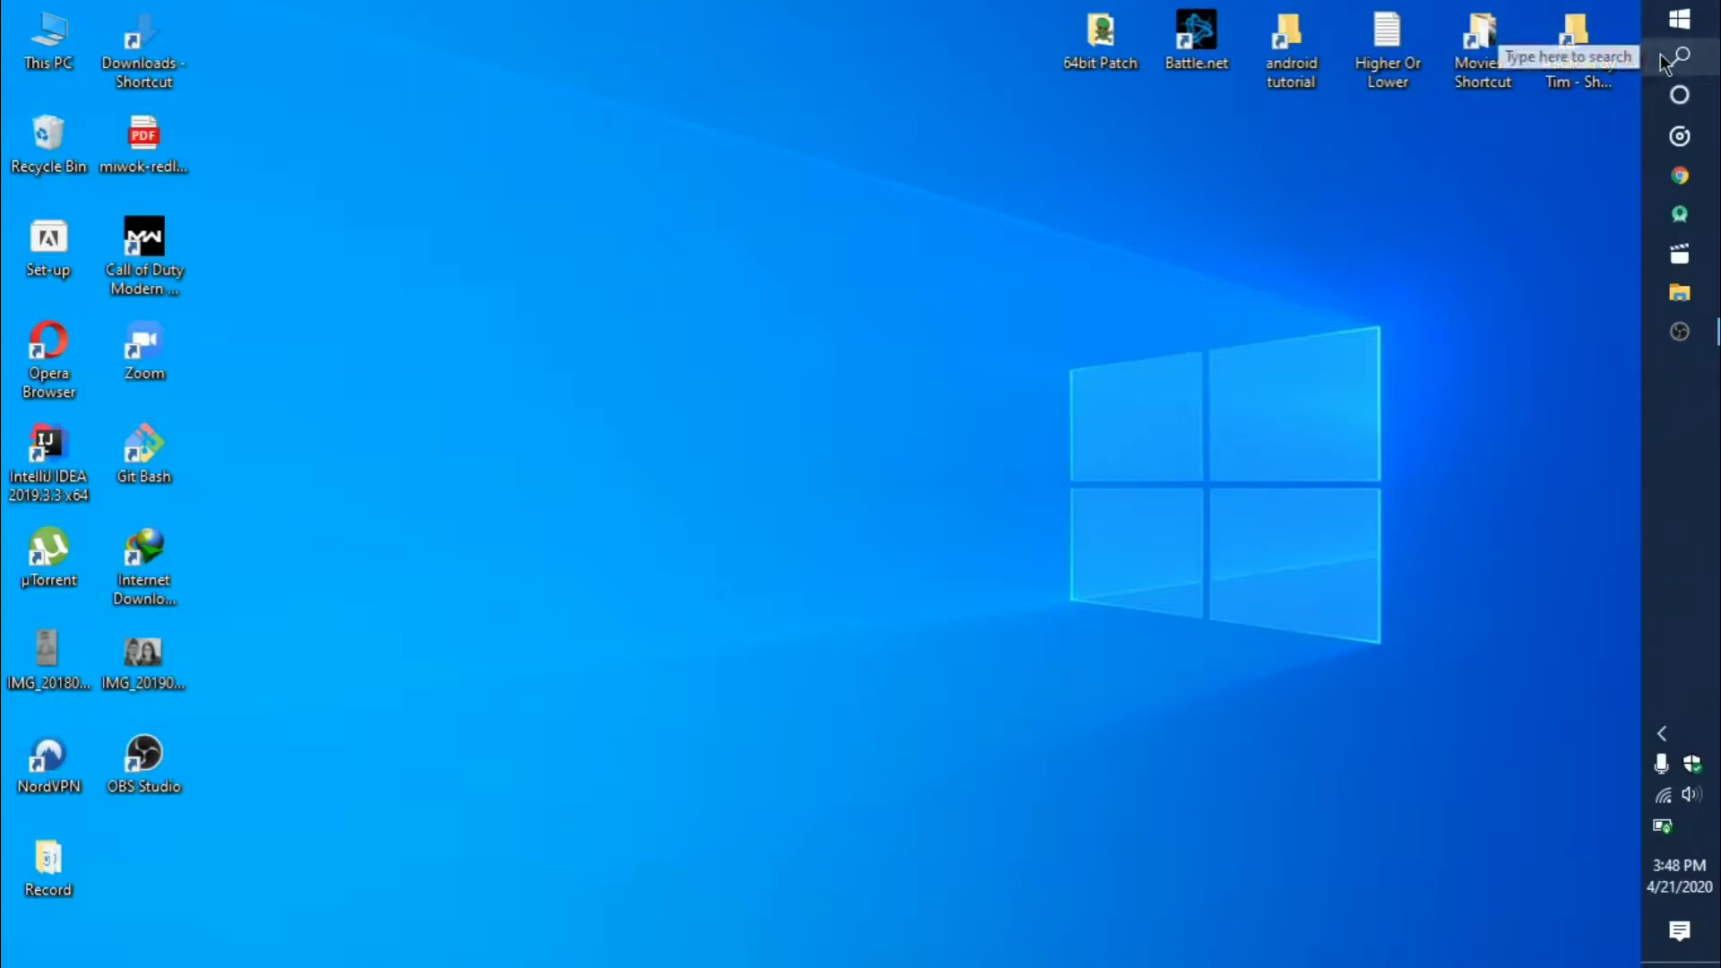
- Search Windows for 'windows feat' and open 'Turn Windows features on or off'
click(1678, 57)
text(windows feat)
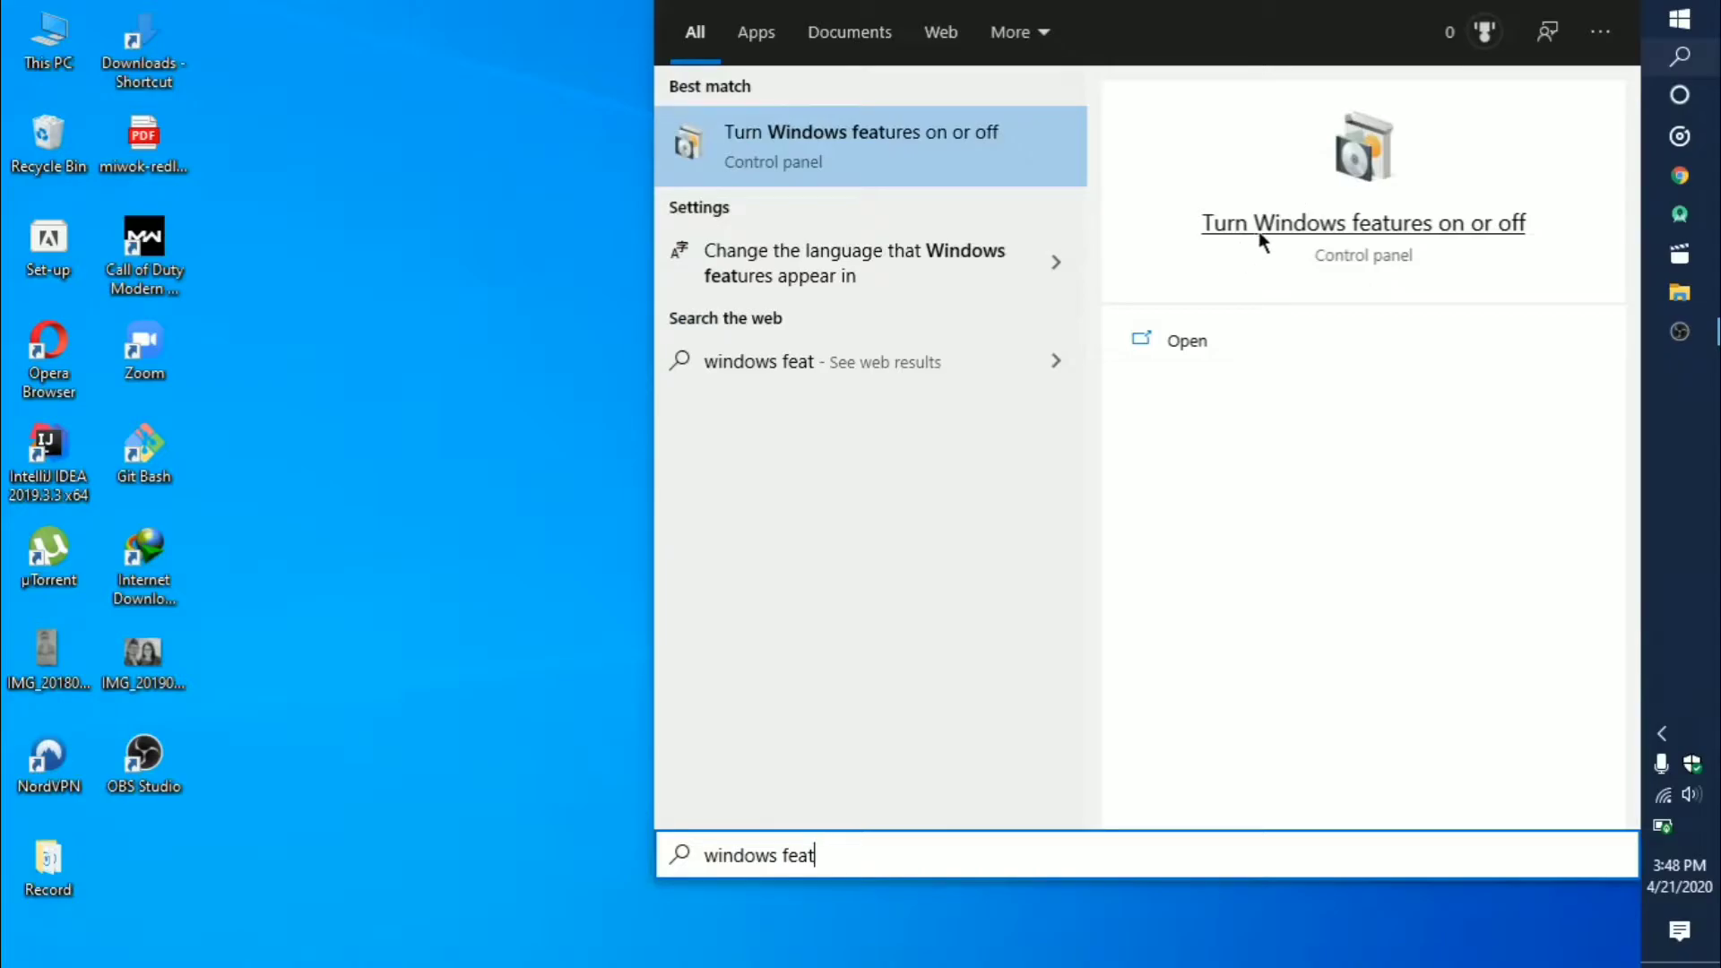
click(860, 145)
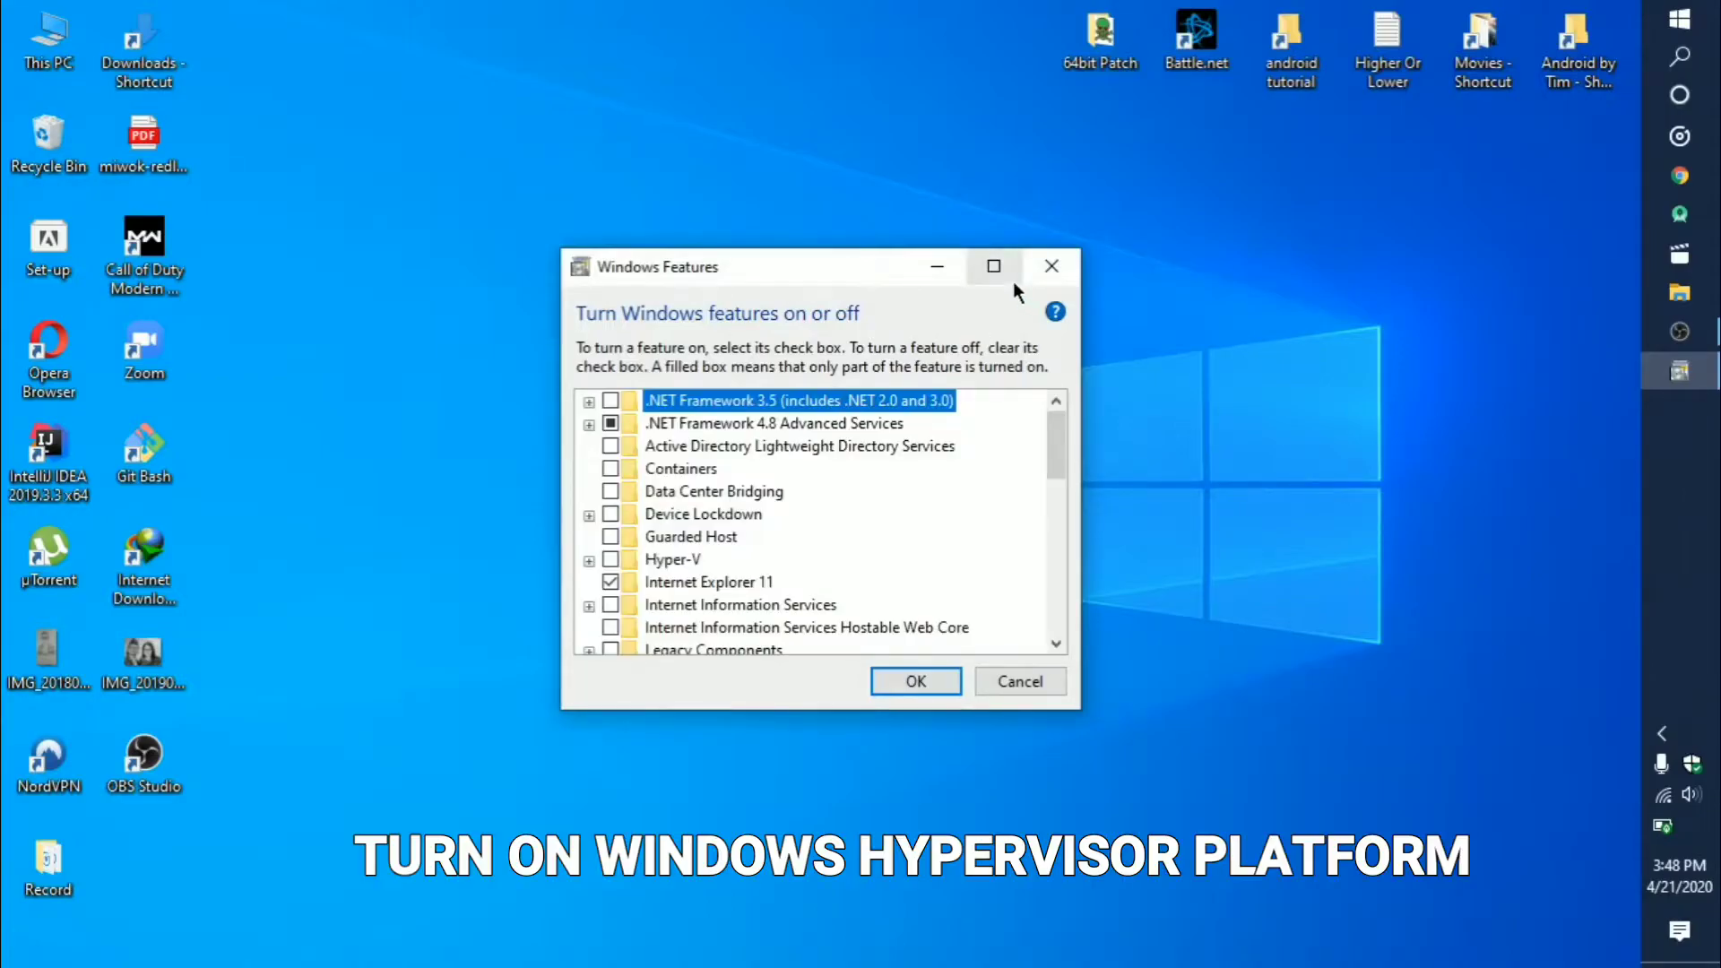
- Maximize Windows Features and tick Windows Hypervisor Platform
click(992, 265)
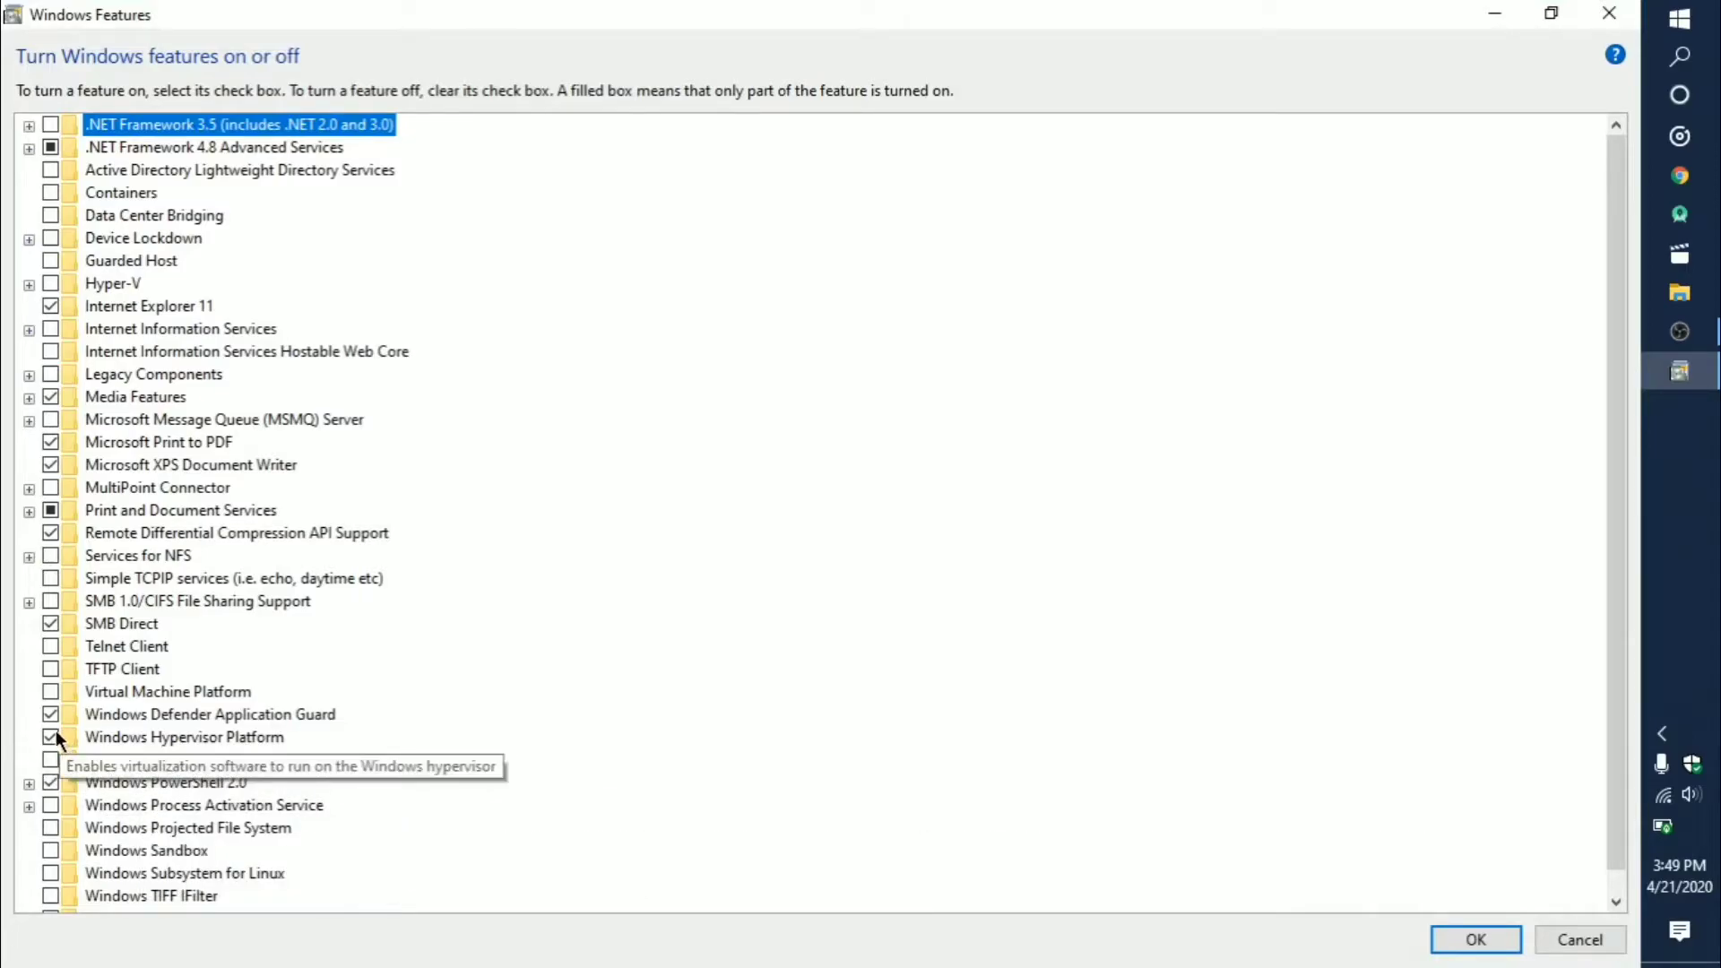
click(50, 737)
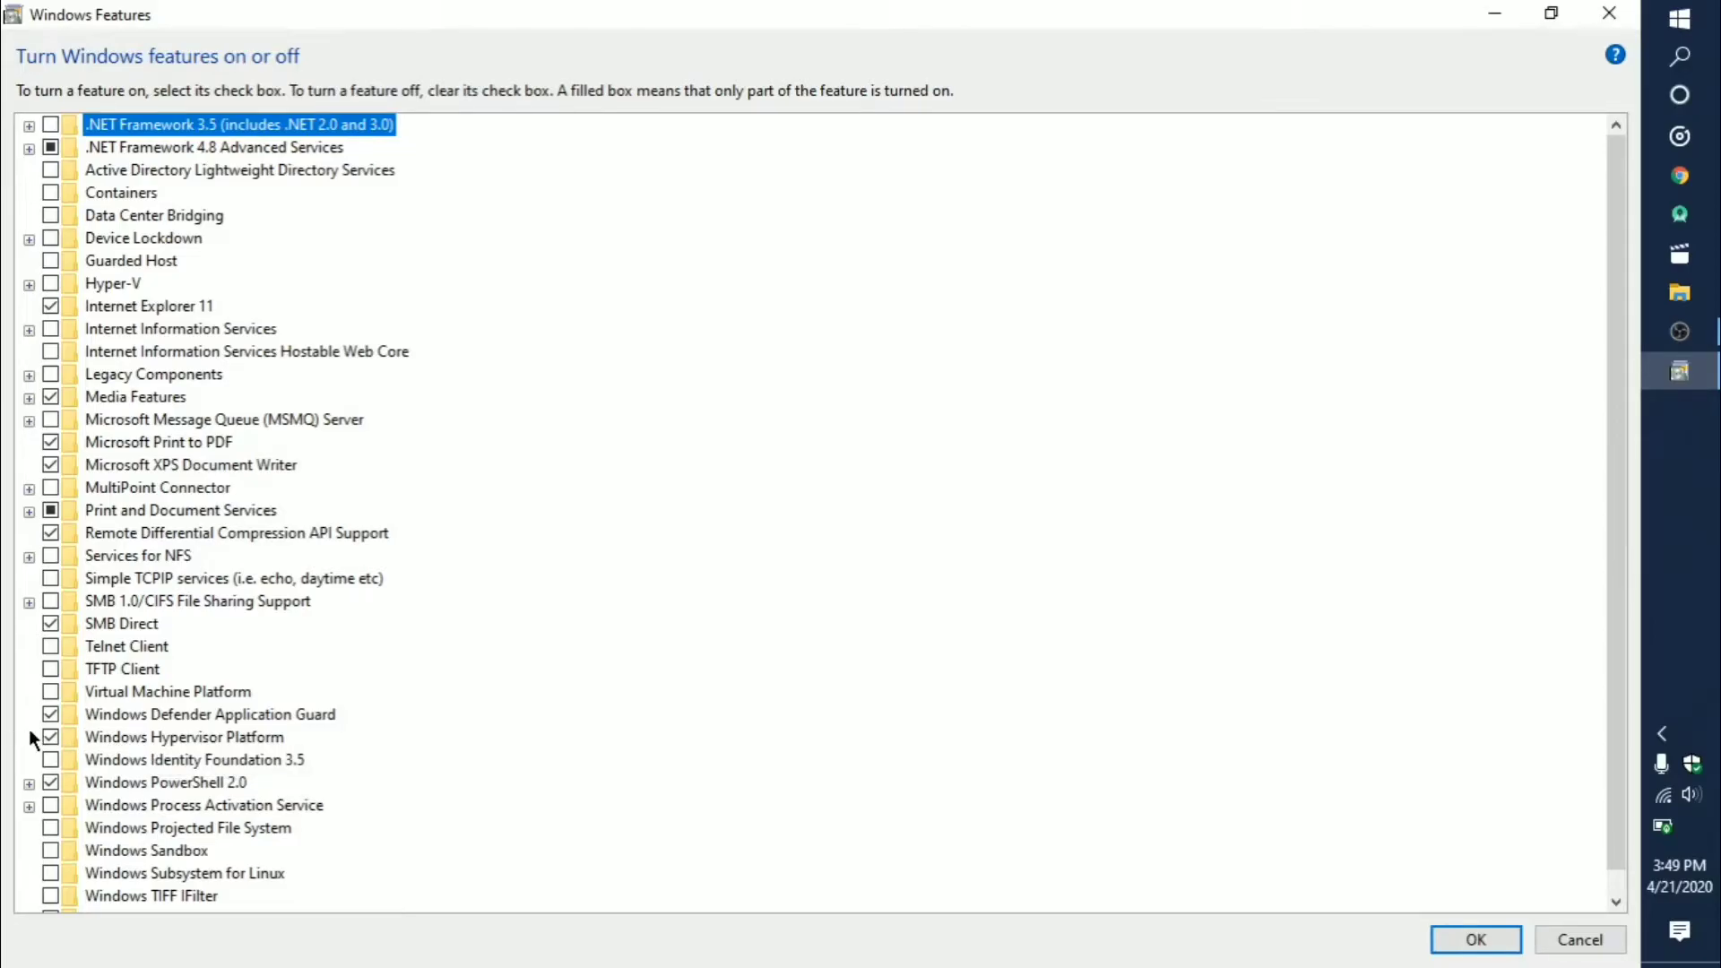
mouse_move(82, 748)
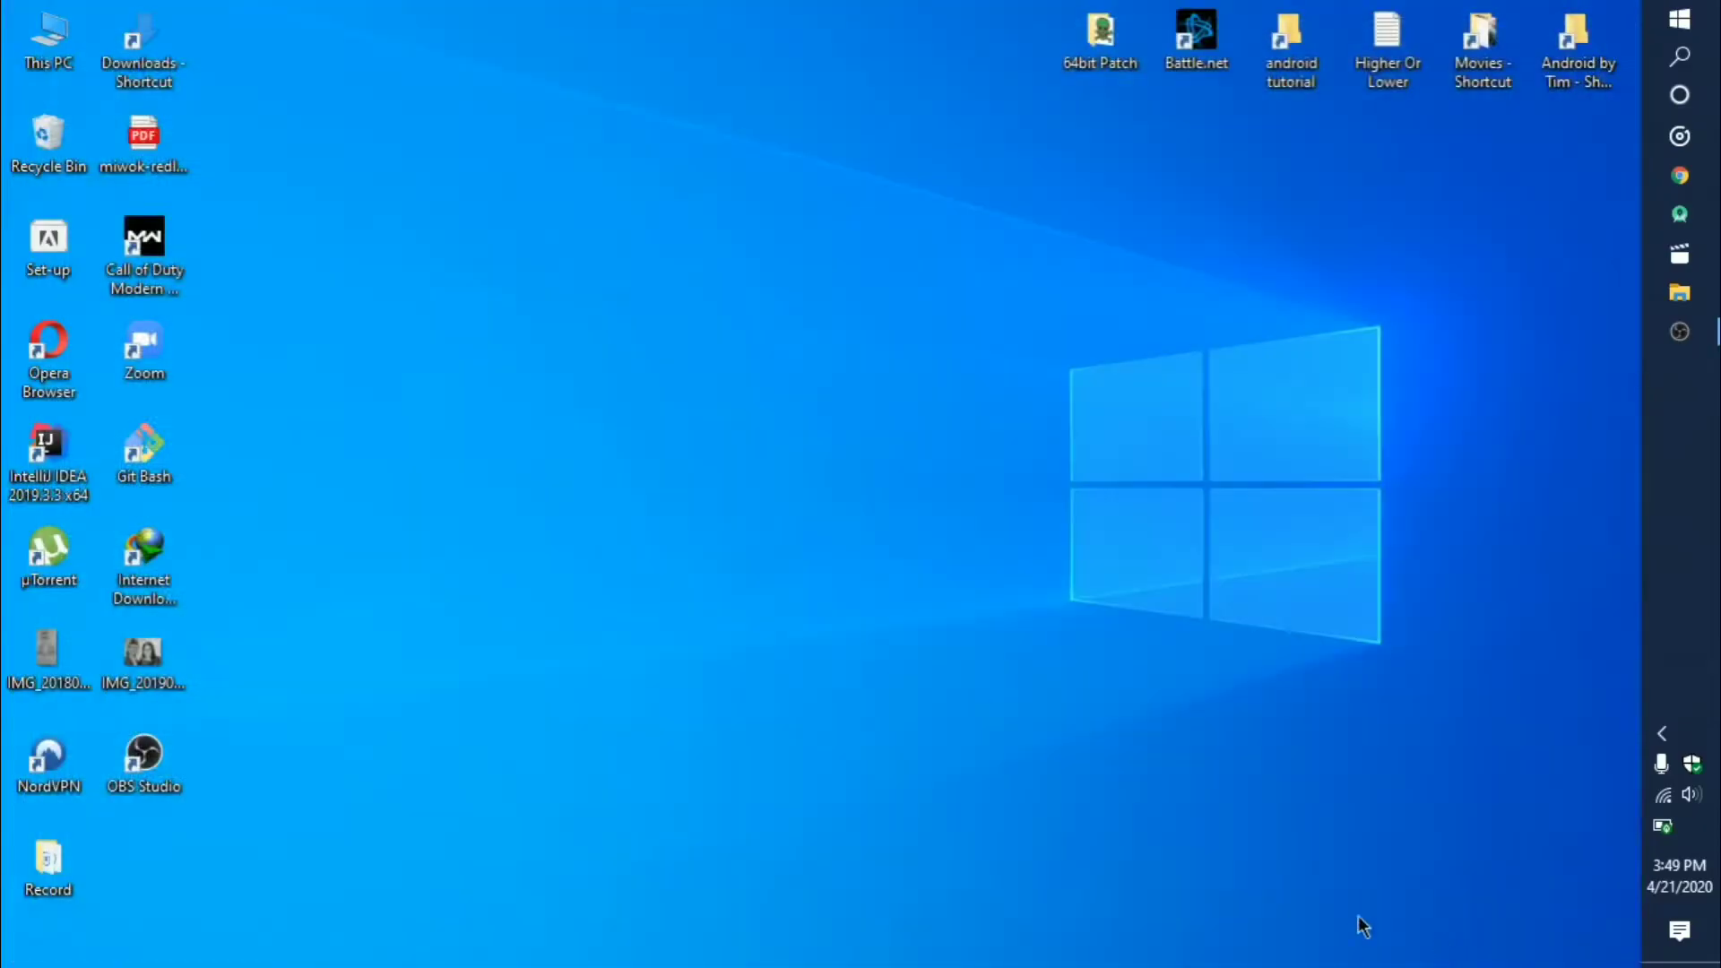
mouse_move(734, 633)
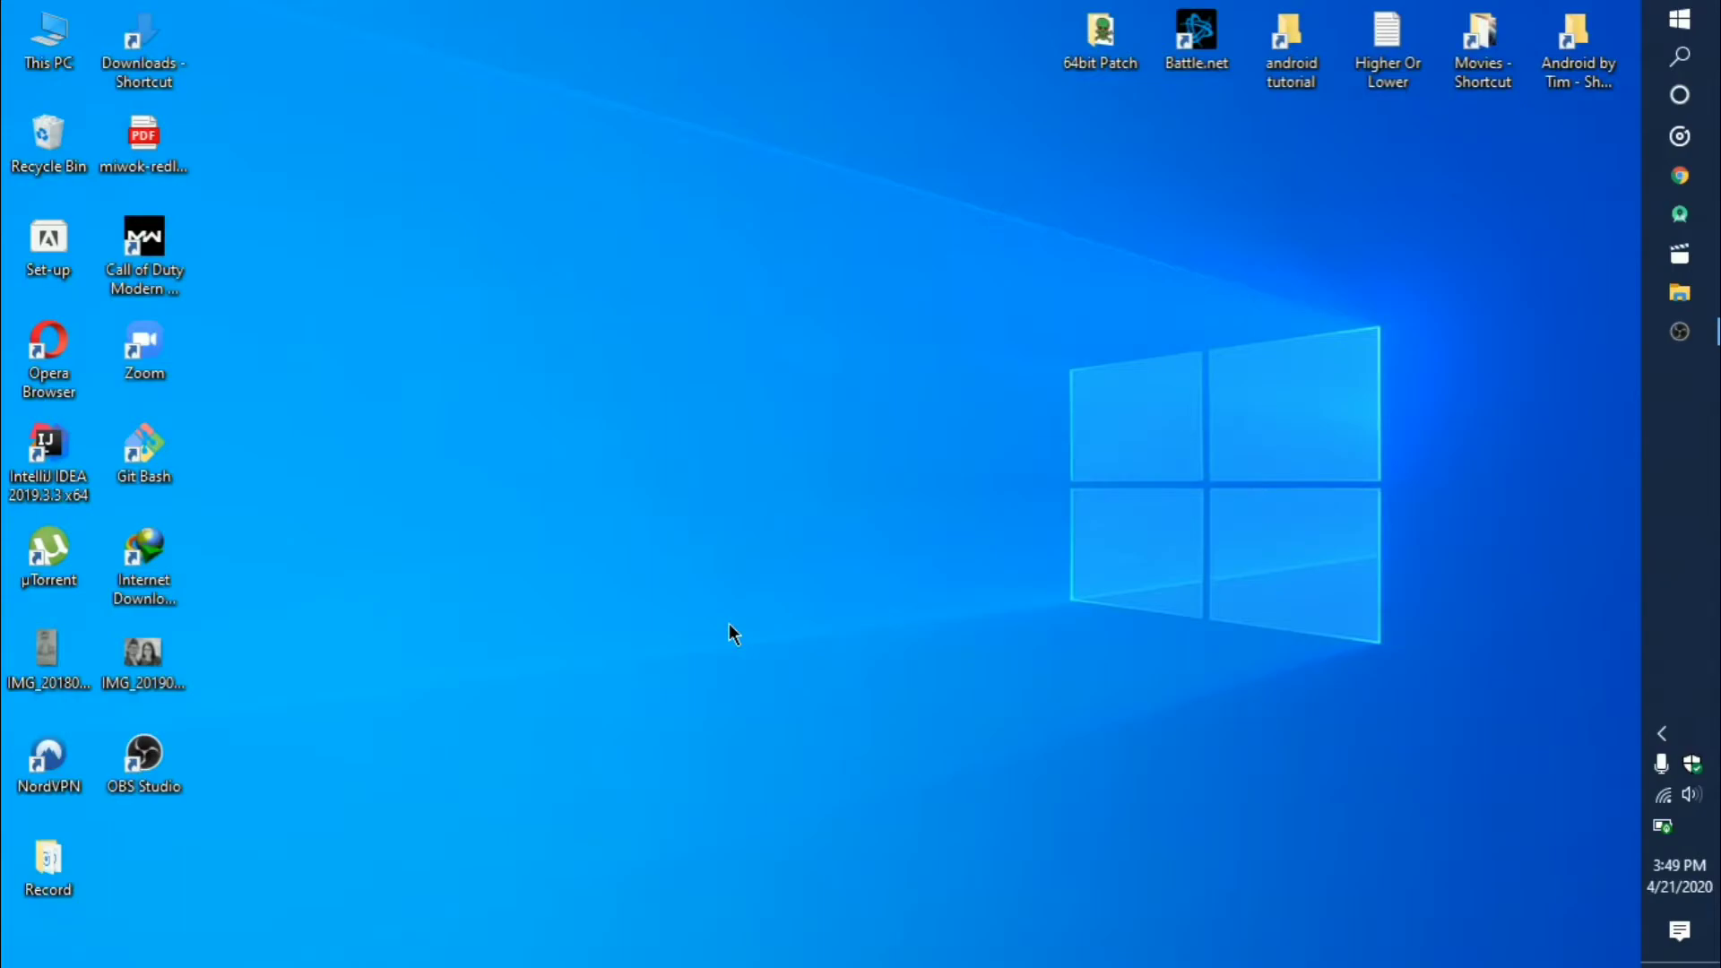
mouse_move(889, 481)
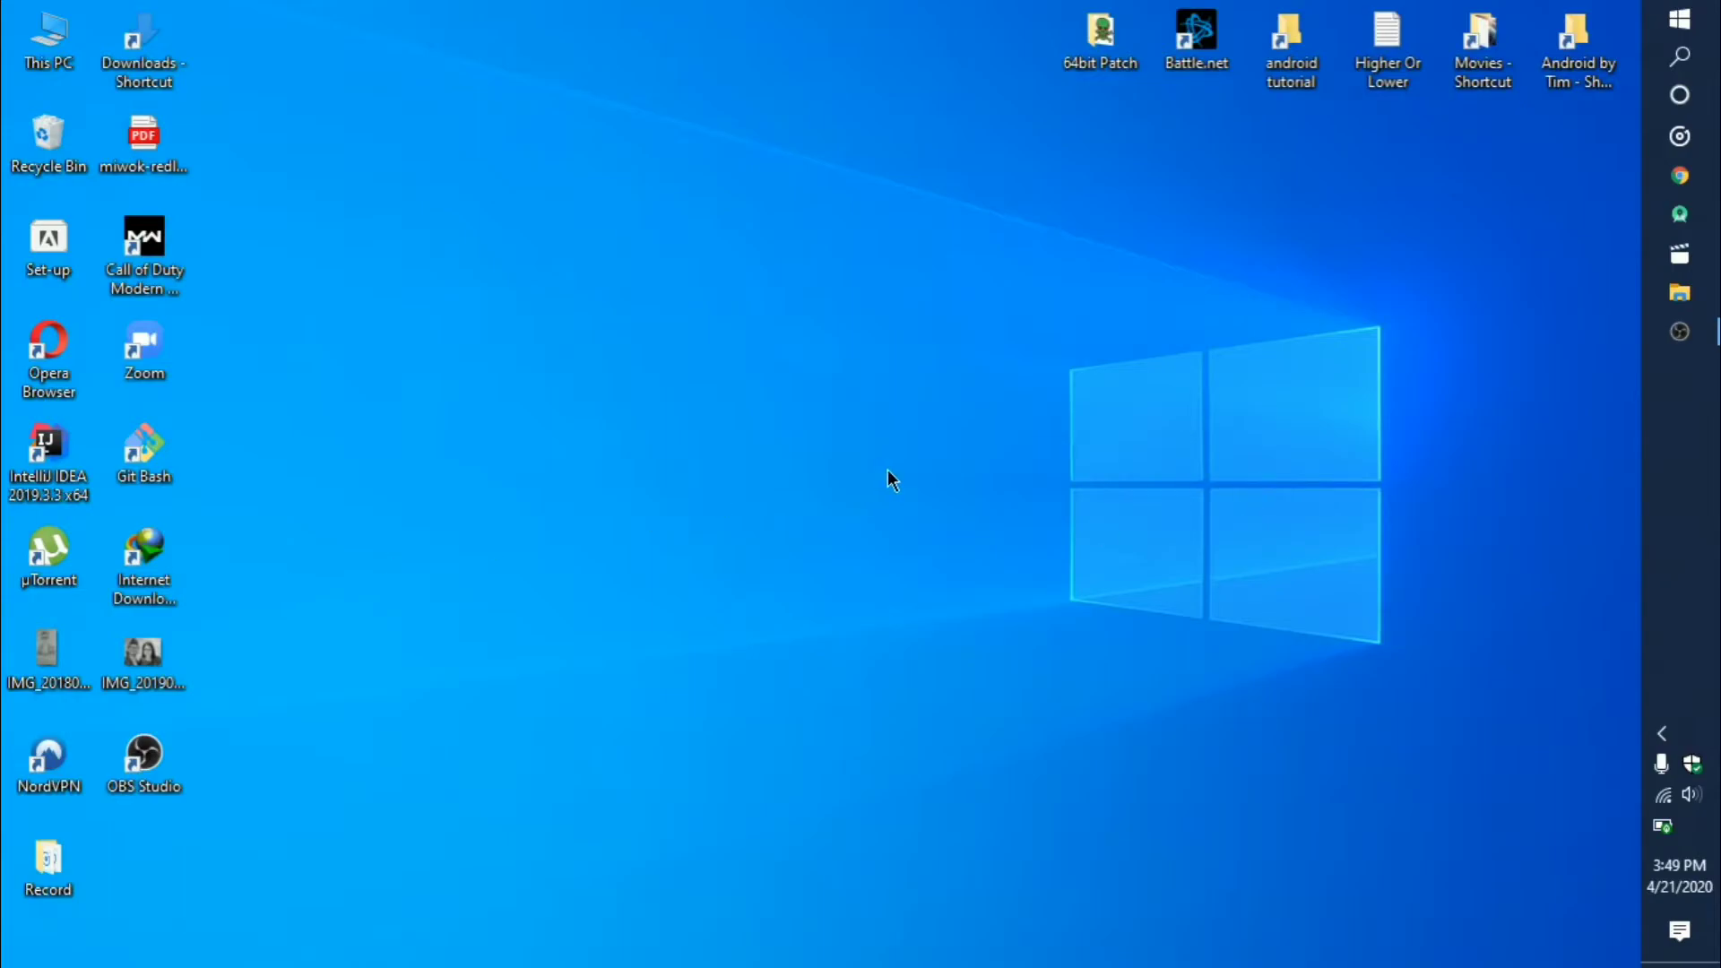
mouse_move(1073, 407)
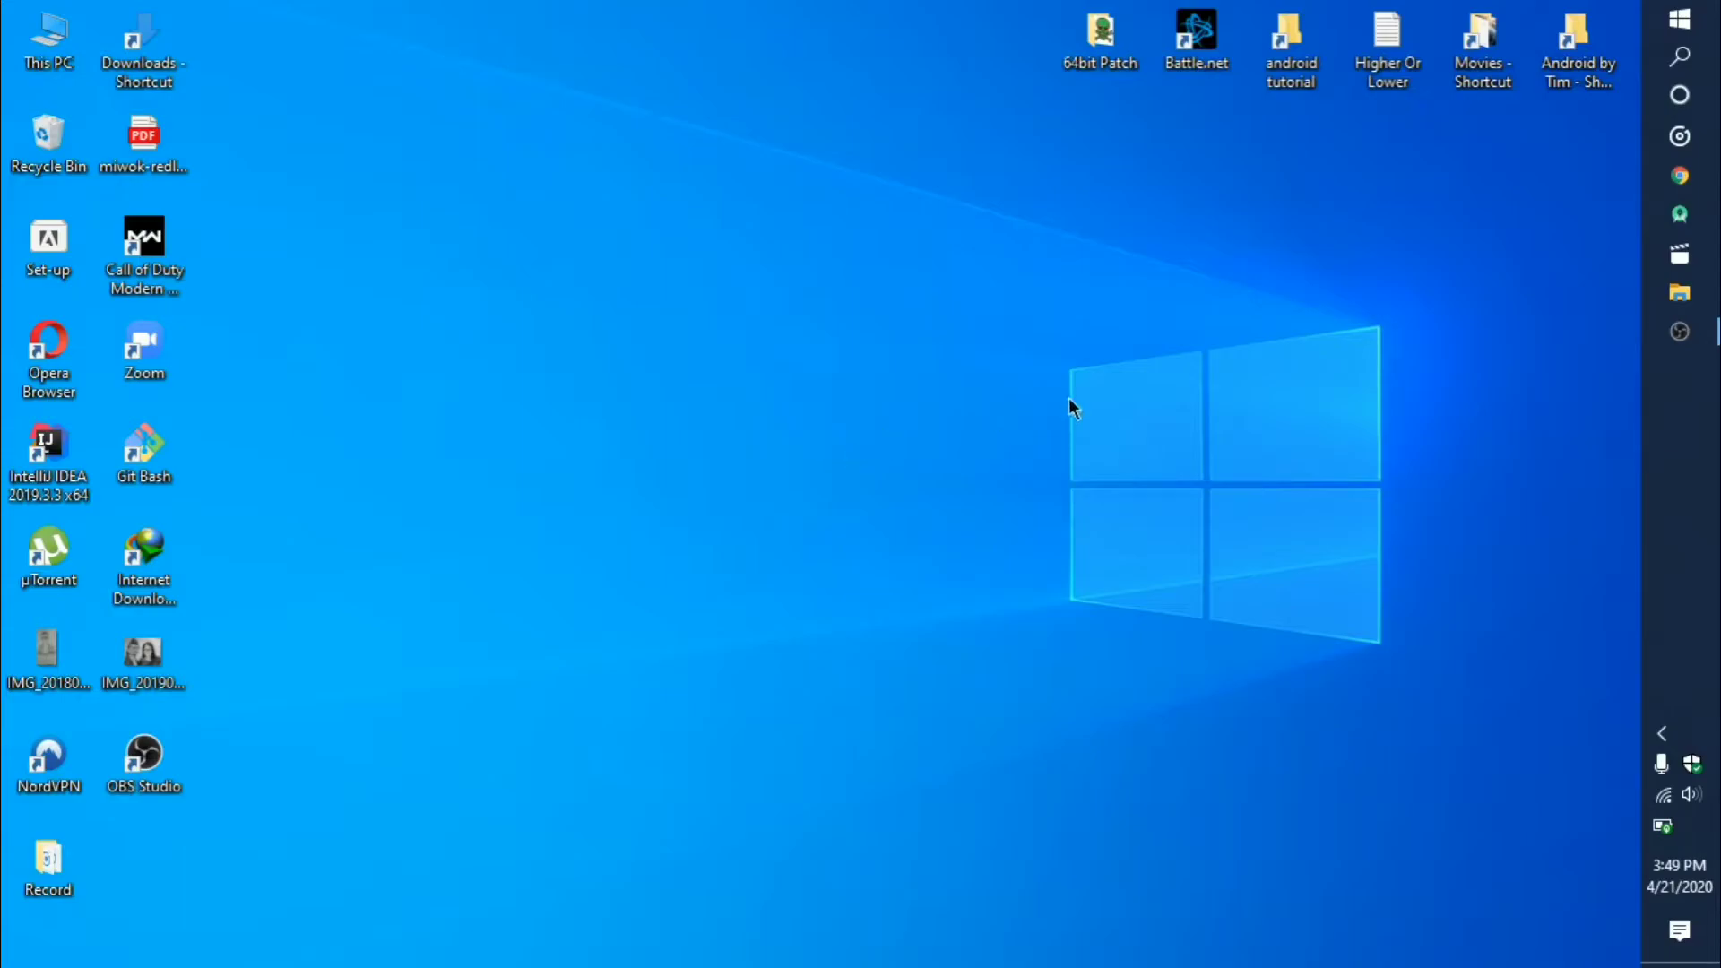
mouse_move(648, 717)
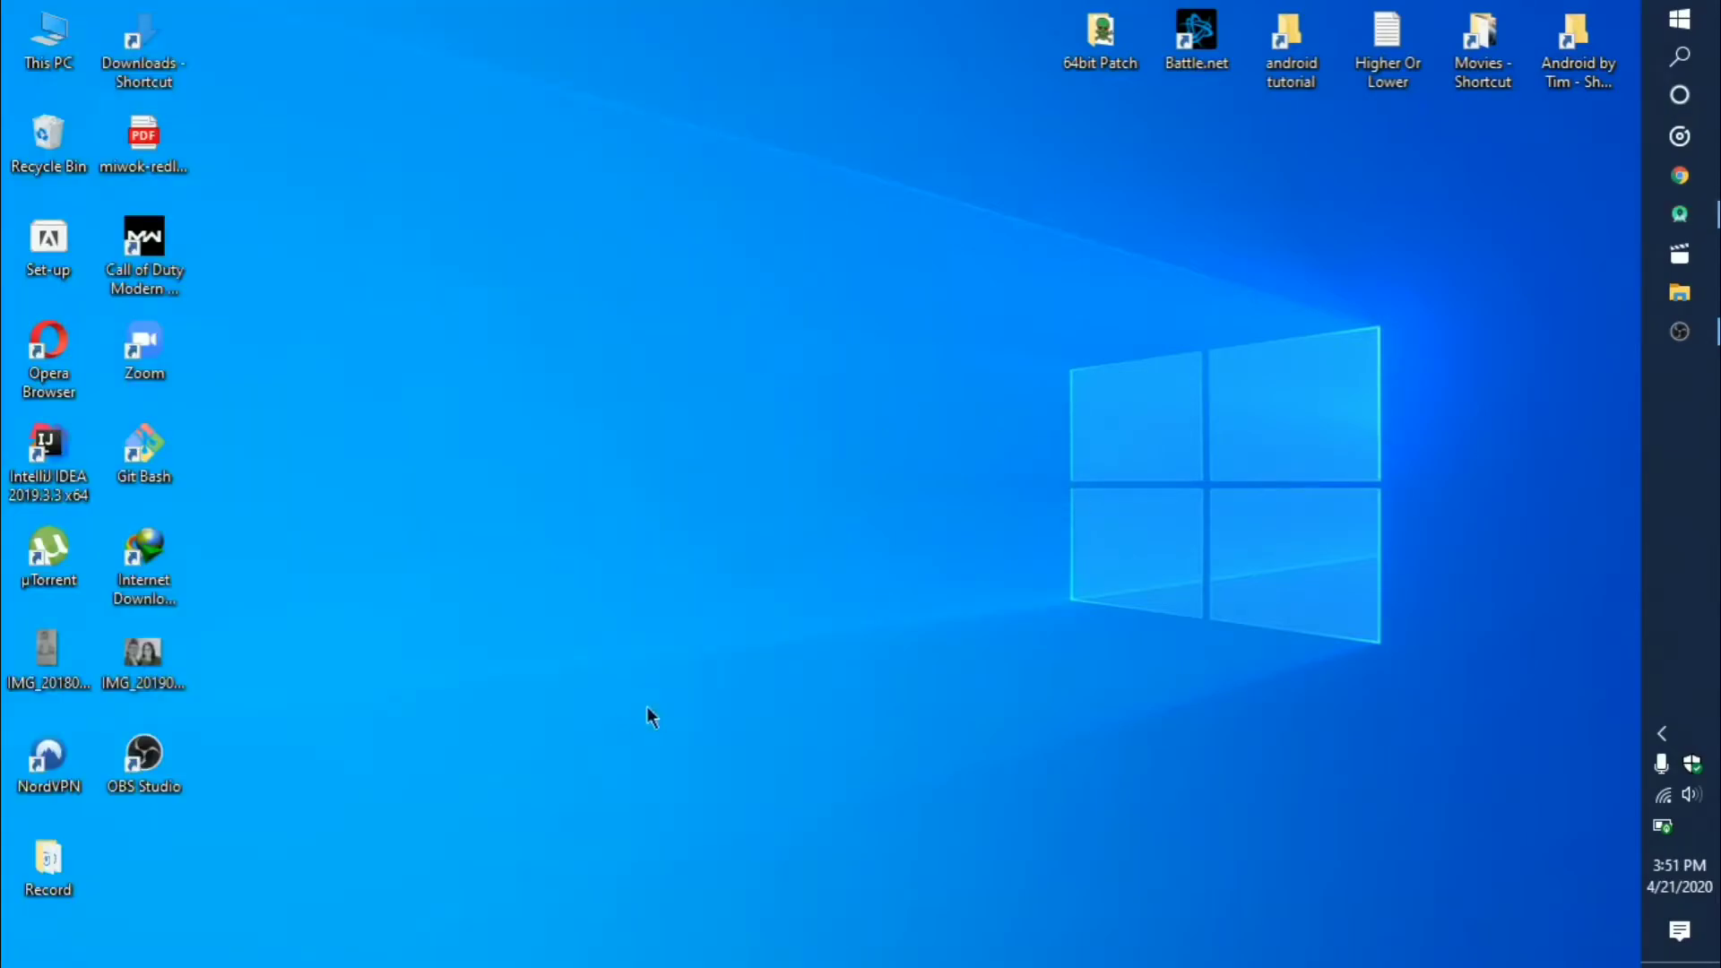
mouse_move(658, 716)
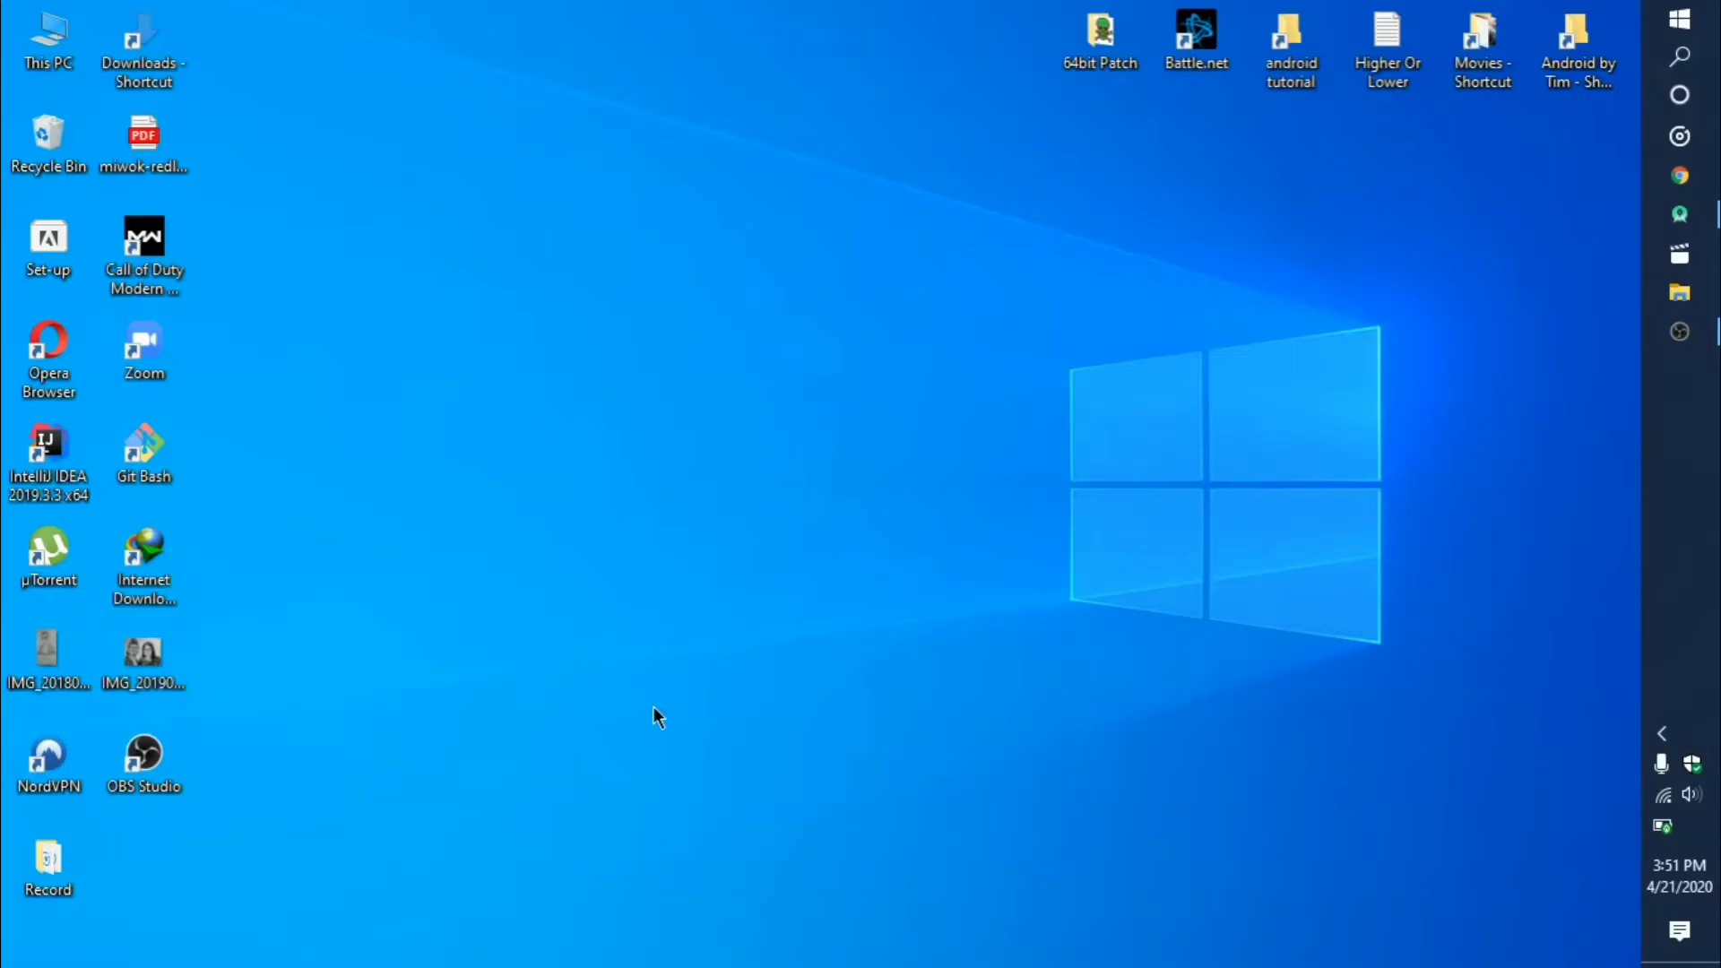
mouse_move(1680, 213)
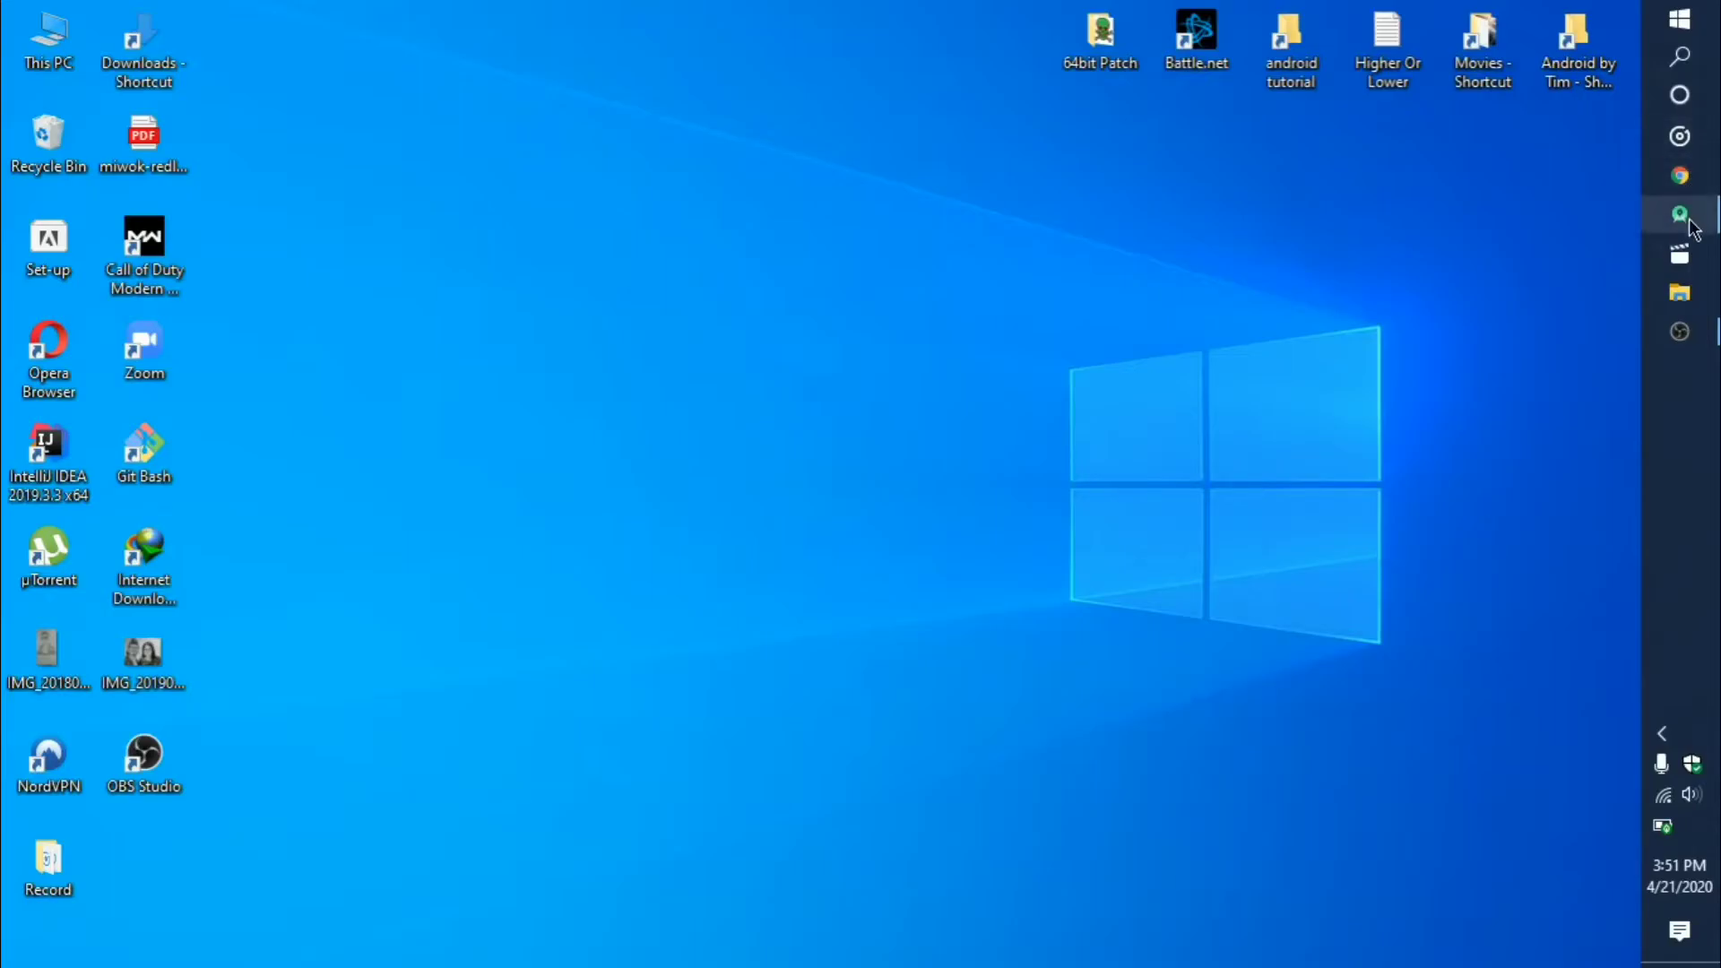
- Switch to Android Studio and let the ud839_Miwok project load with list_item.xml
click(1680, 213)
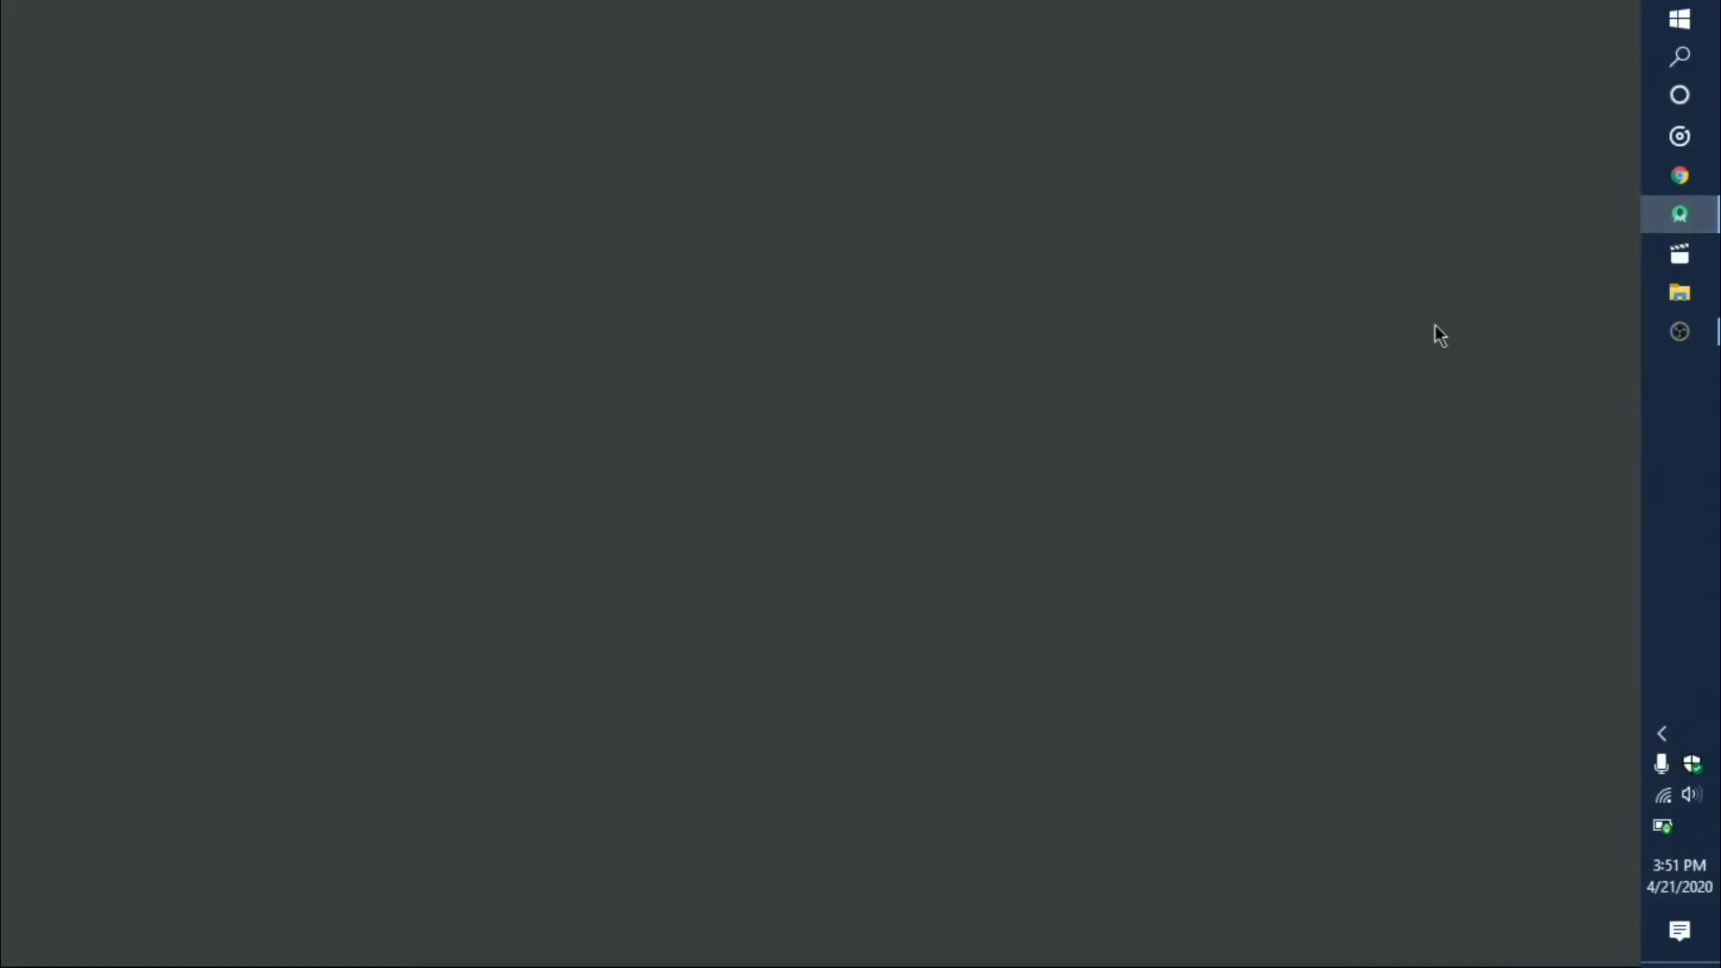
click(1679, 213)
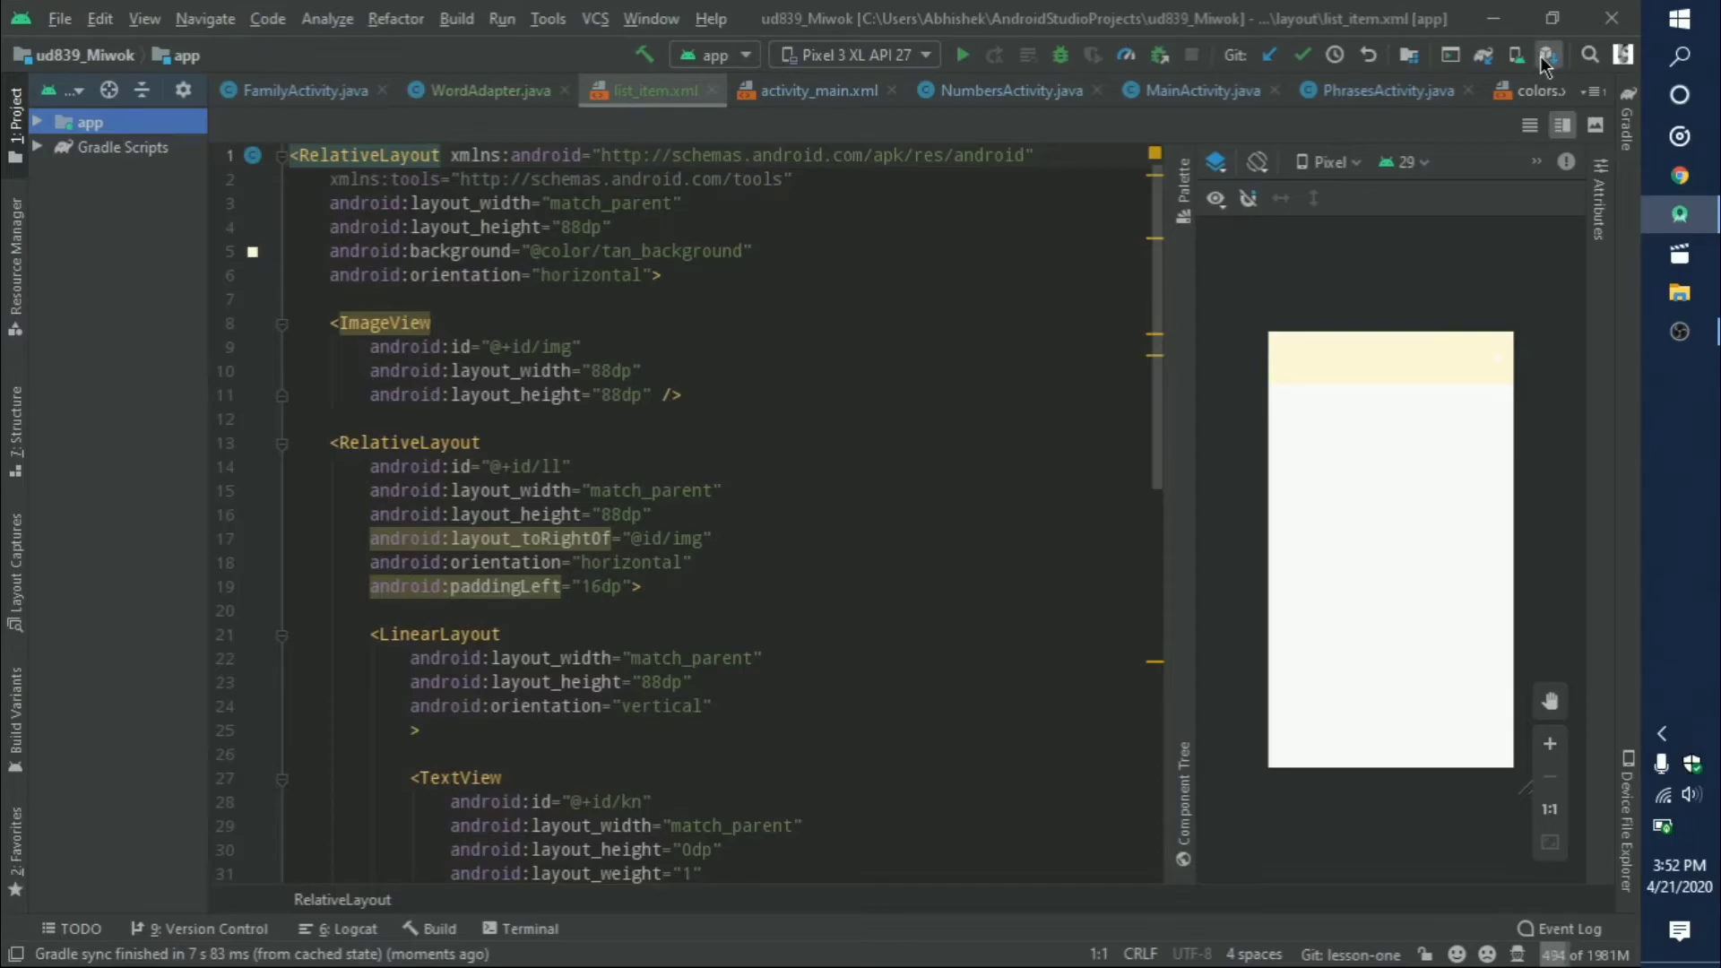
click(1548, 56)
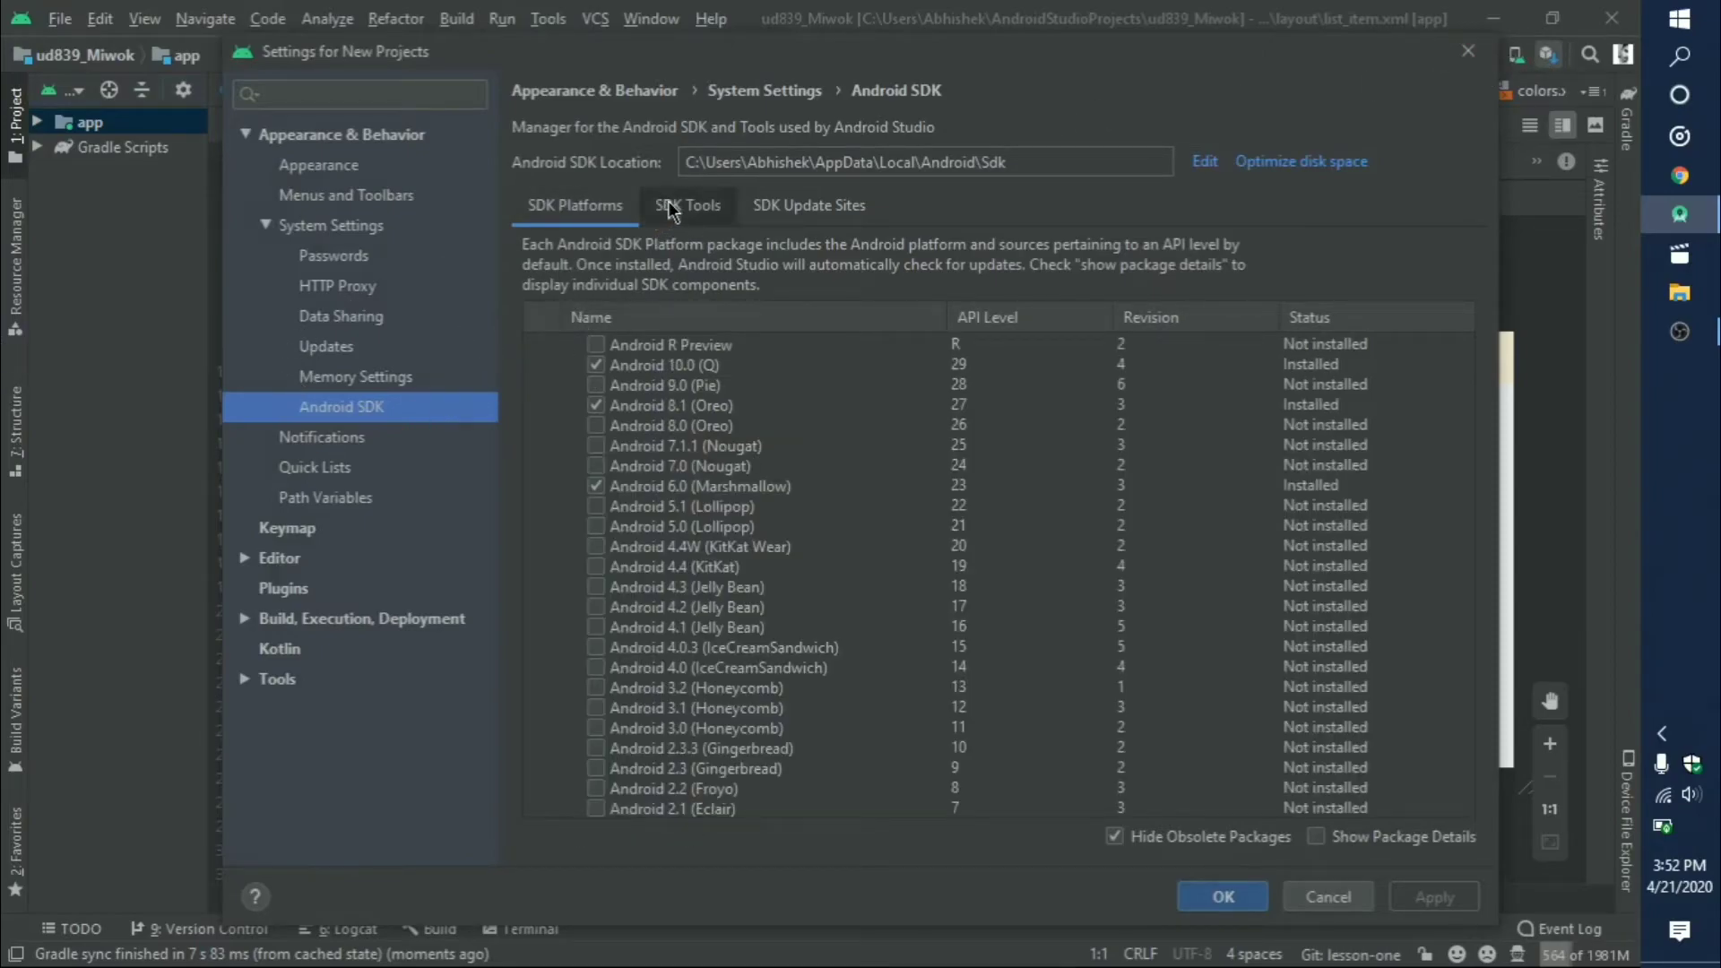
click(687, 205)
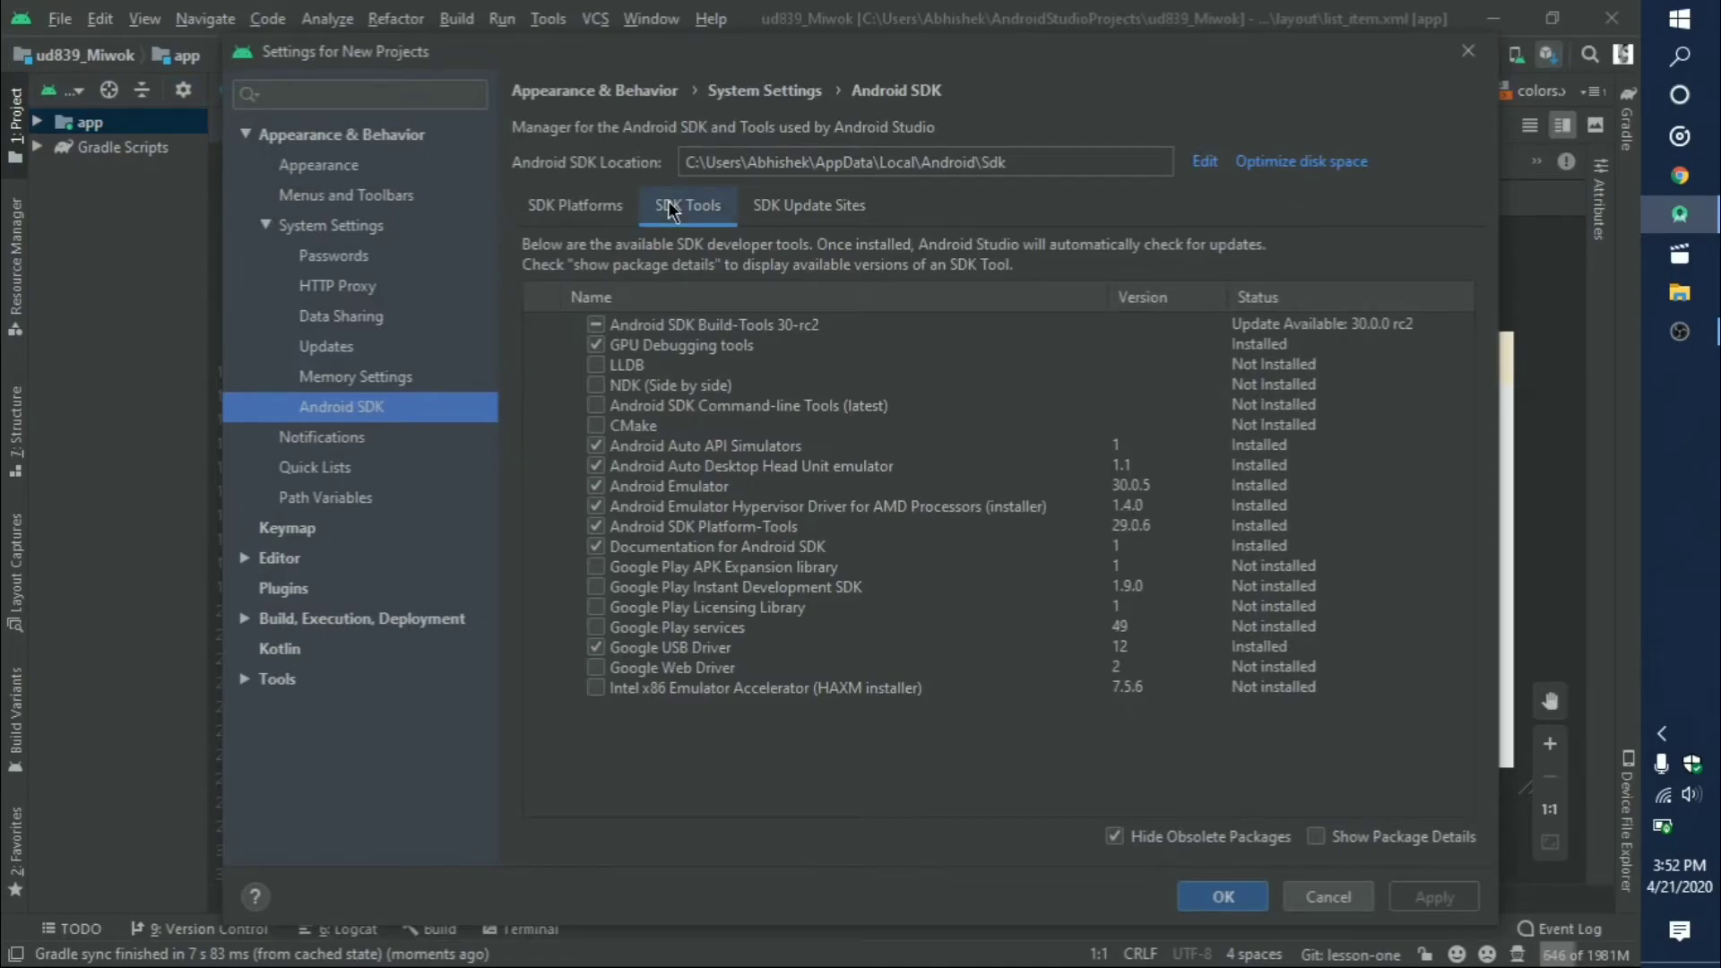
mouse_move(789, 488)
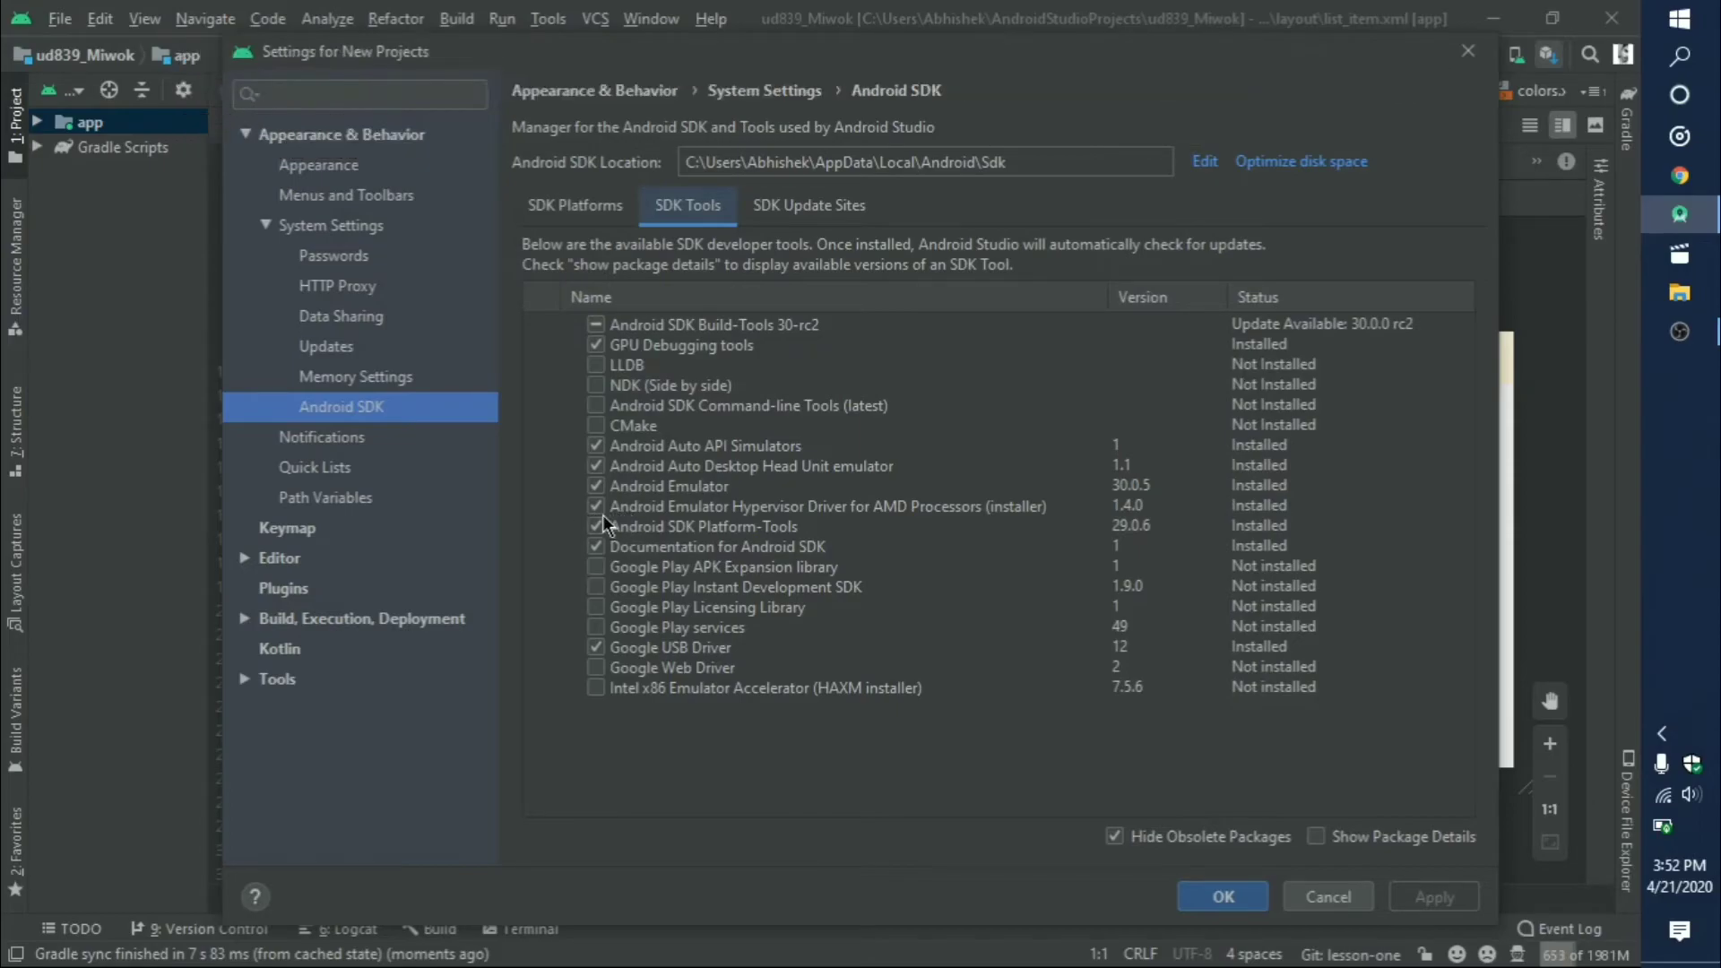
mouse_move(746, 548)
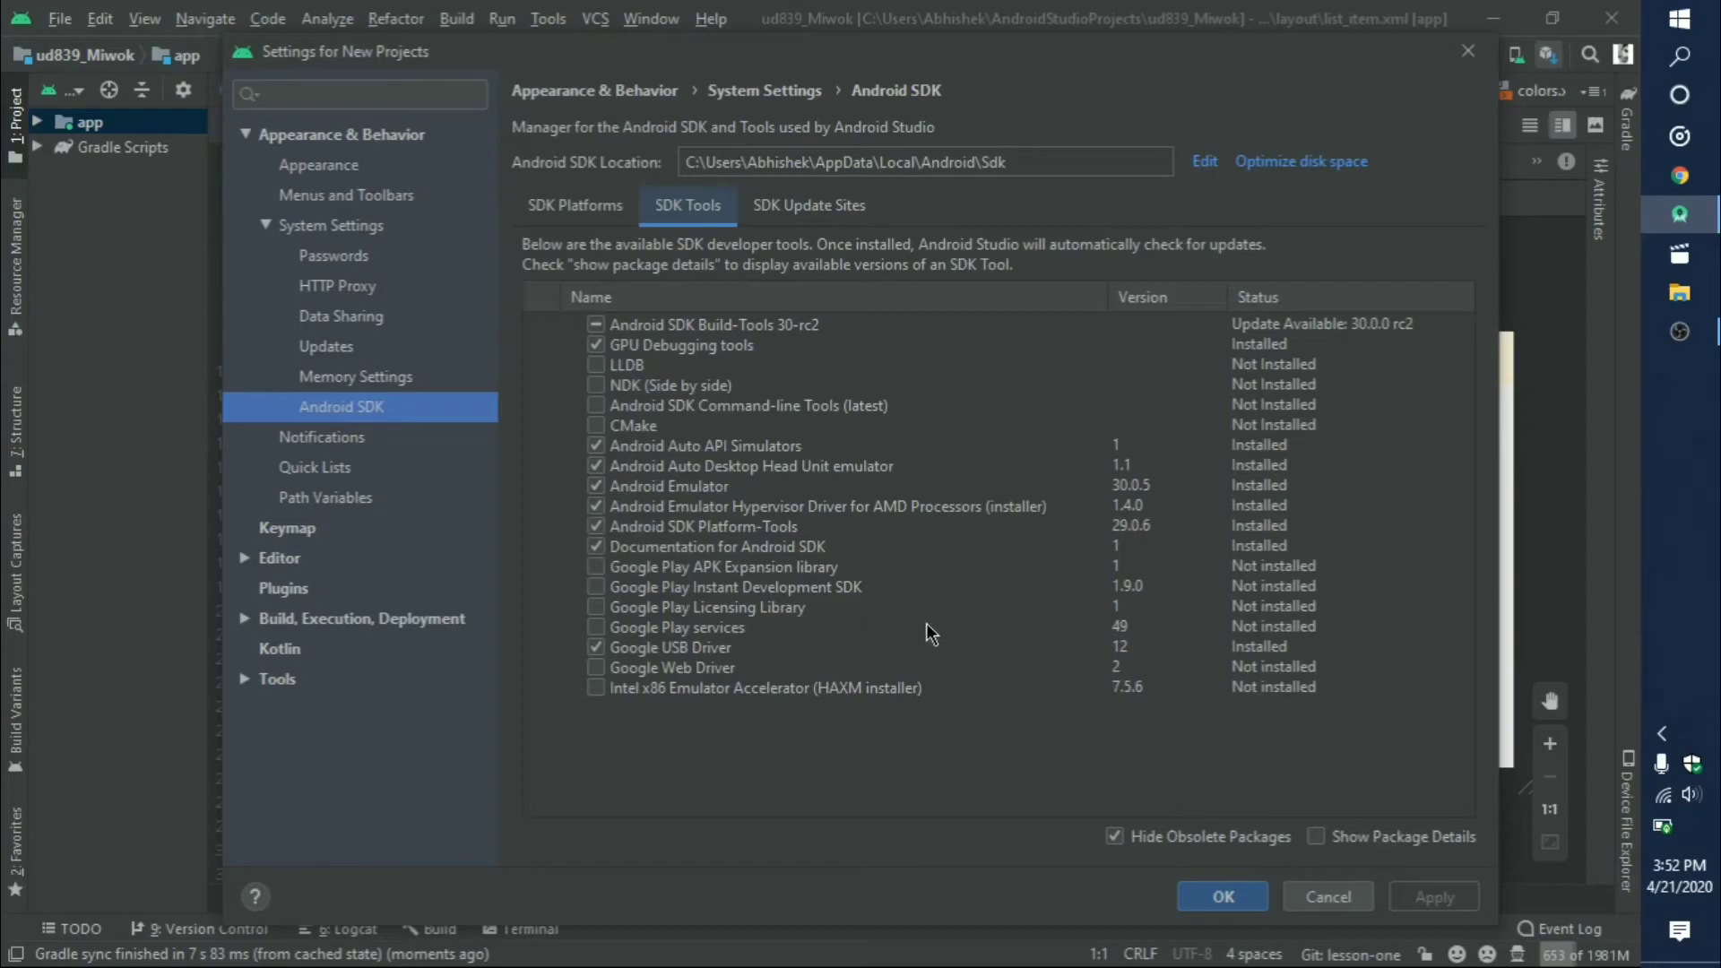
click(1221, 896)
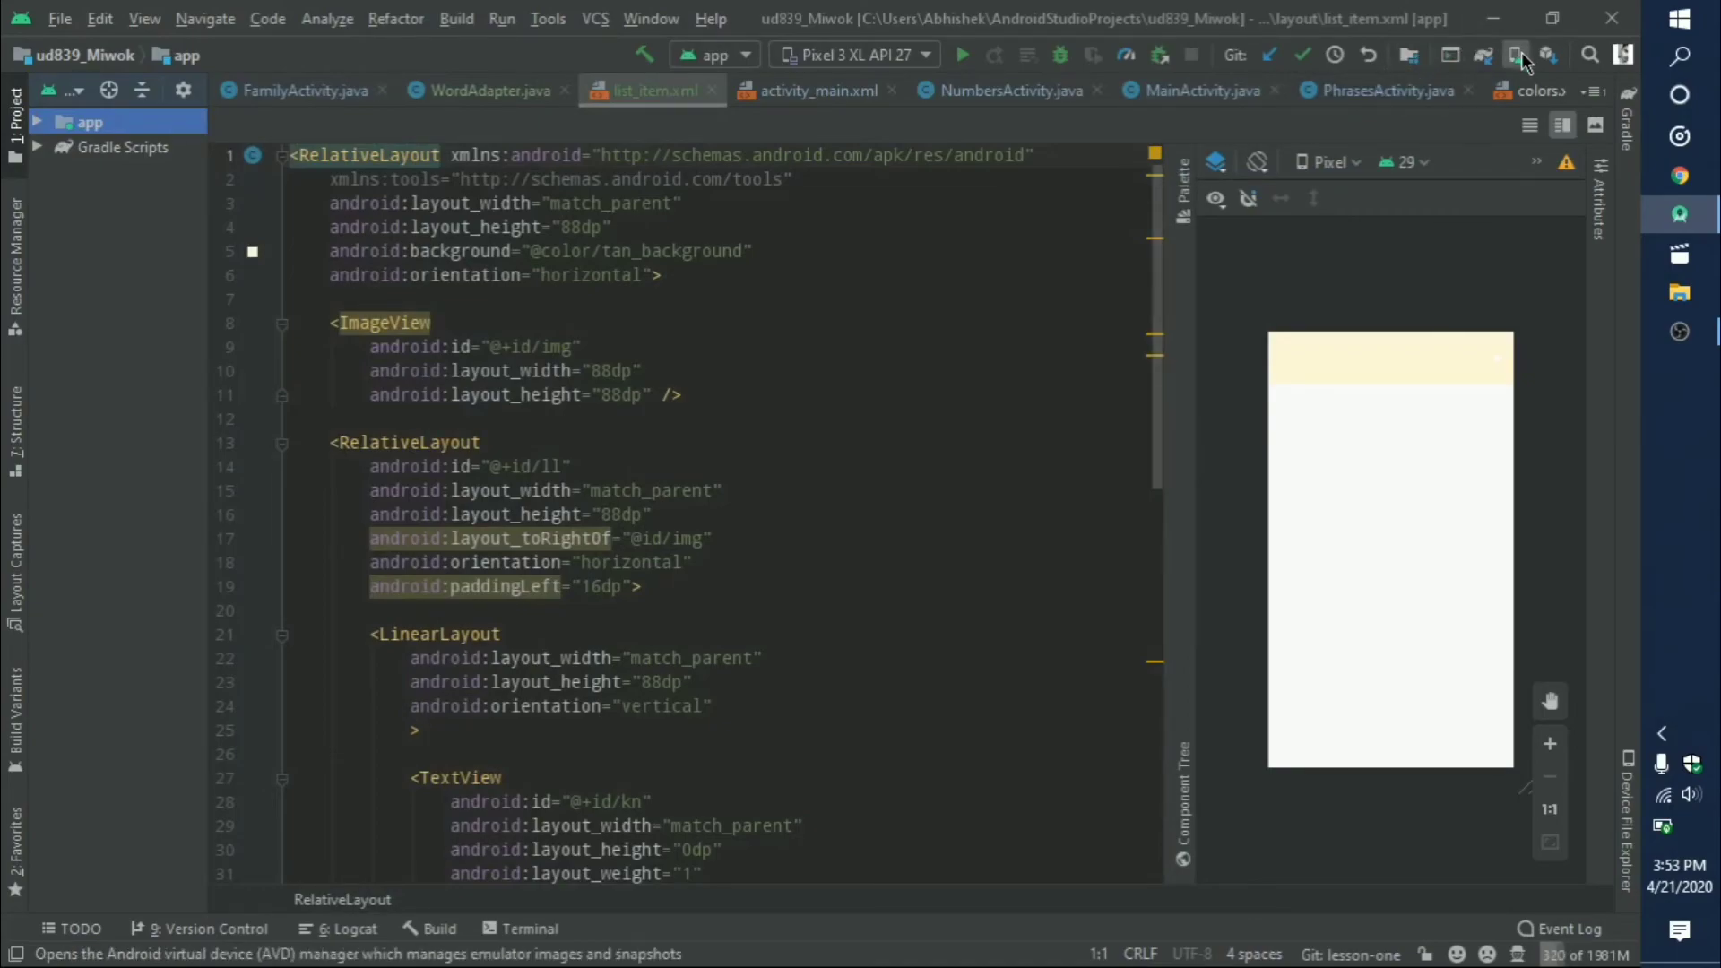
- Open the Virtual Device Manager listing the Pixel 3 XL API 27 emulator
click(1518, 56)
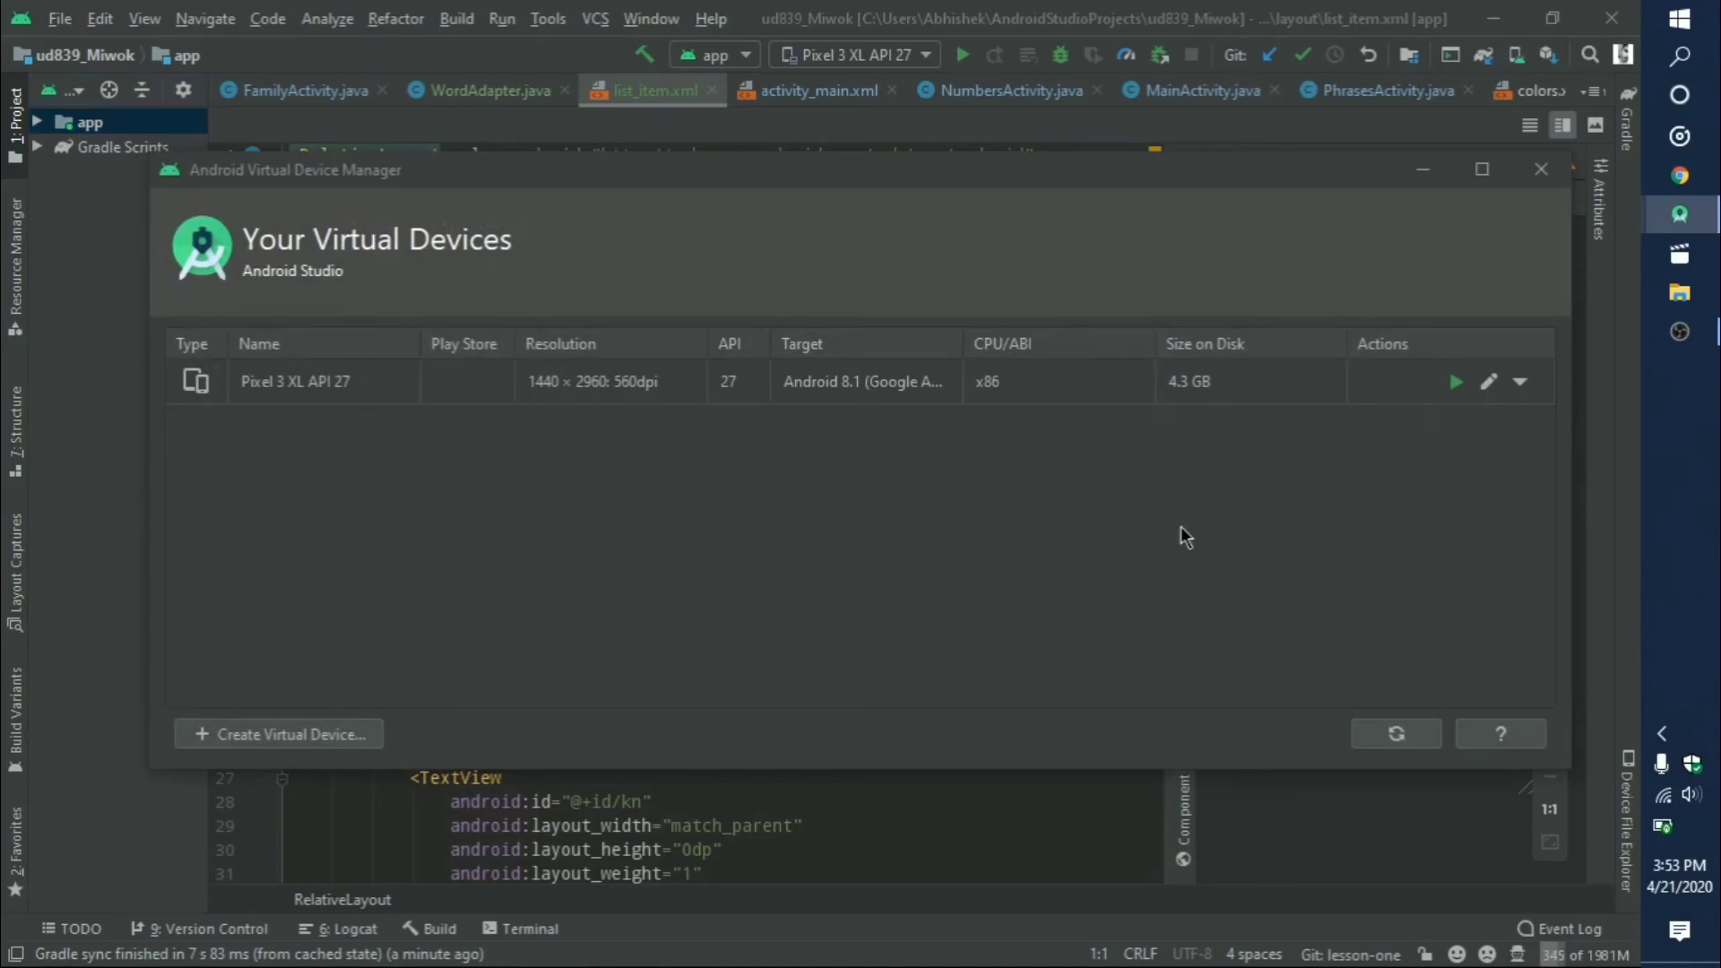
mouse_move(1263, 457)
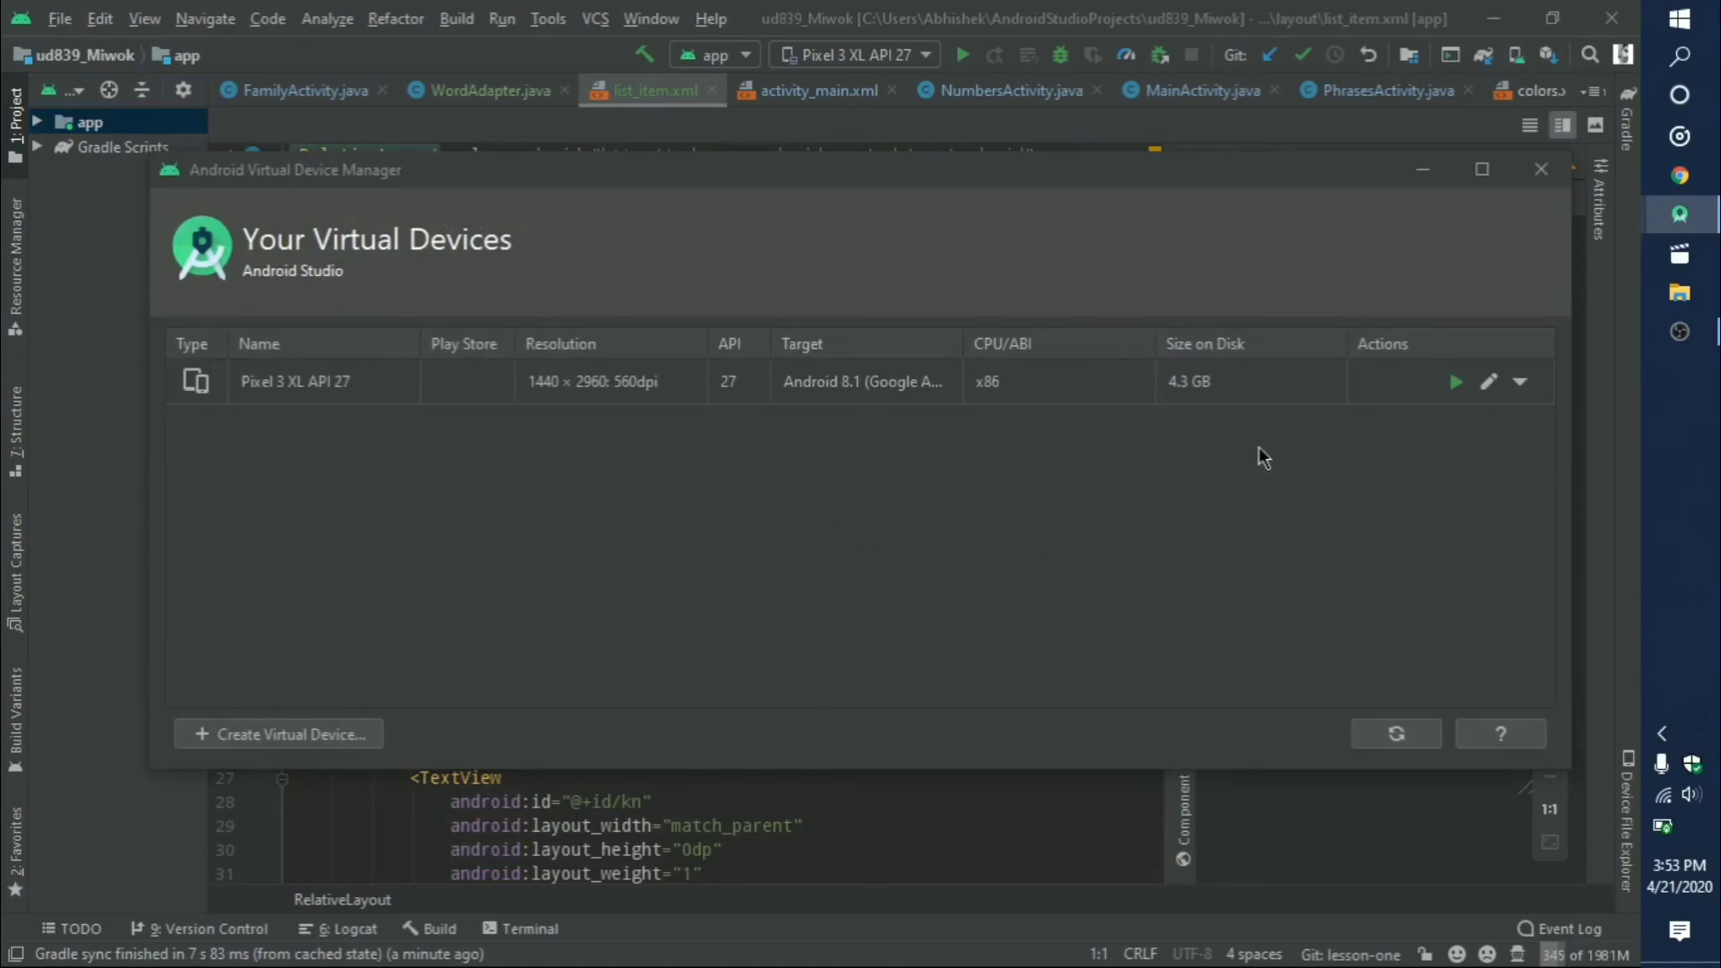
mouse_move(1257, 518)
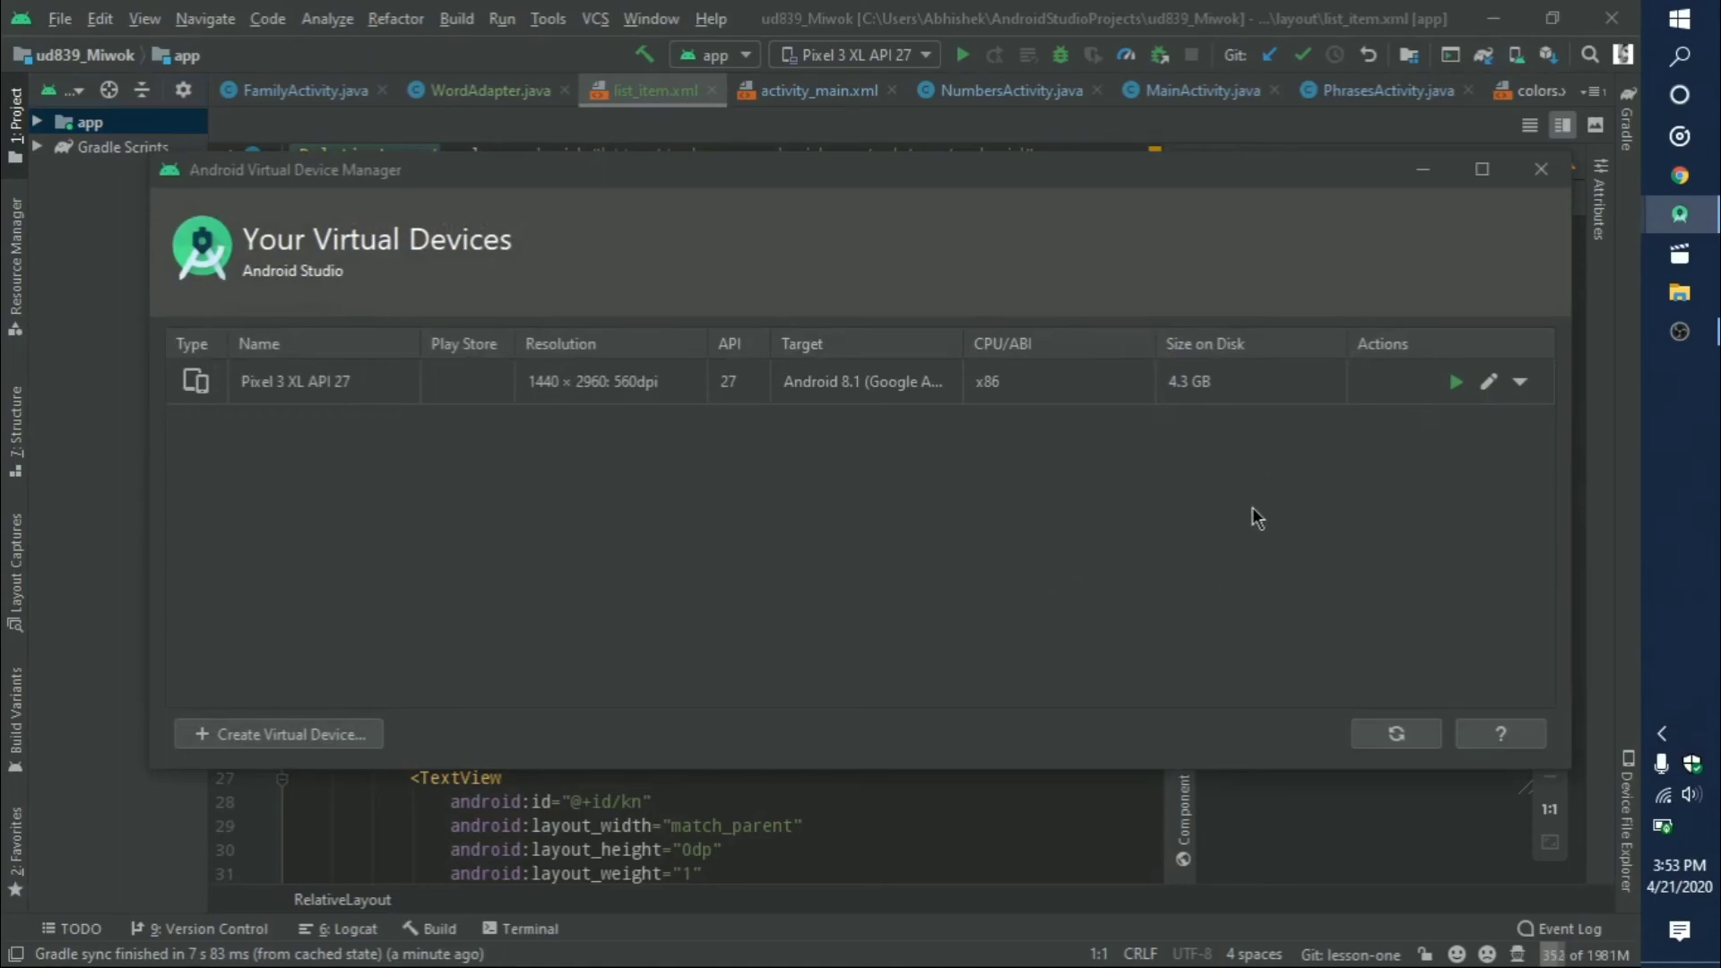